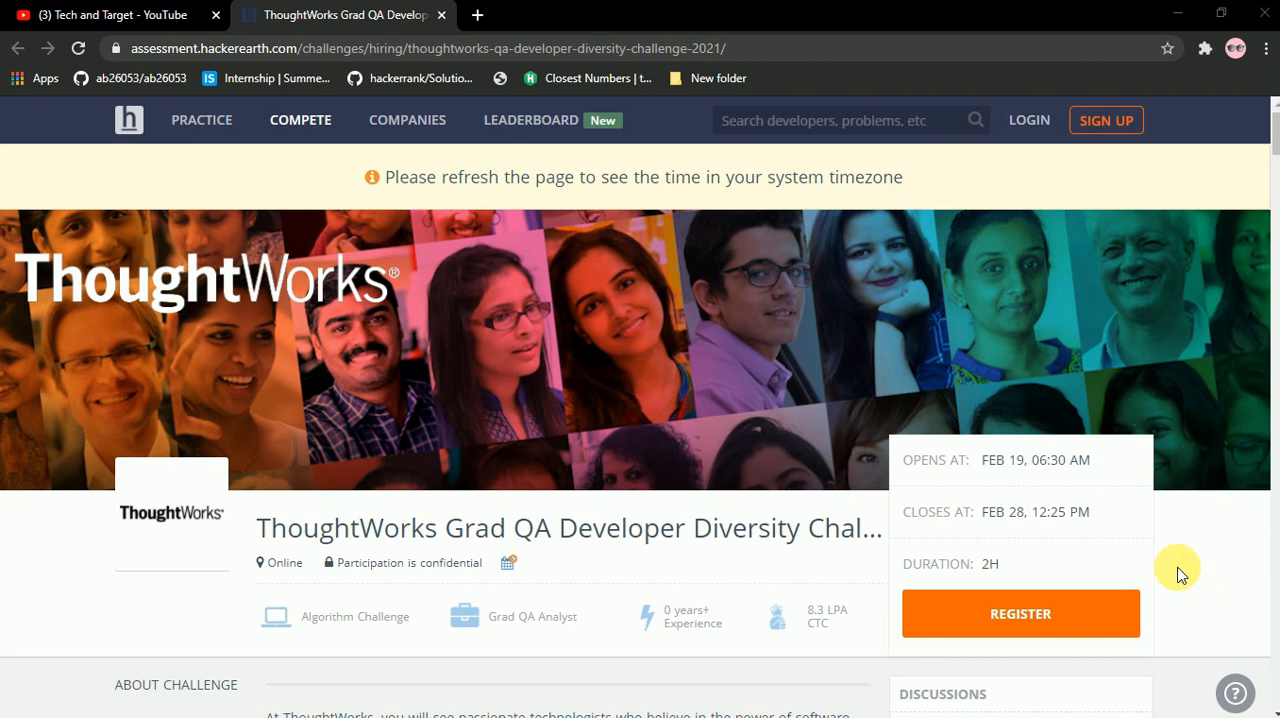
mouse_move(1170, 560)
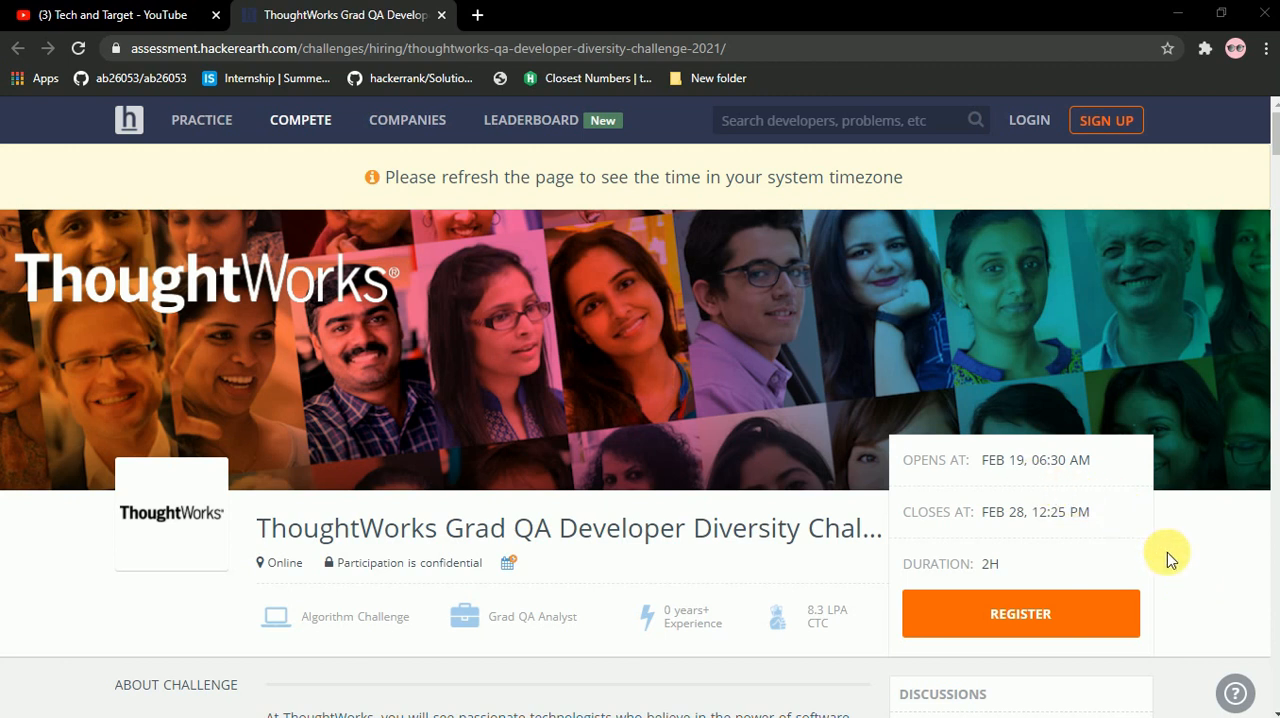
mouse_move(1128, 524)
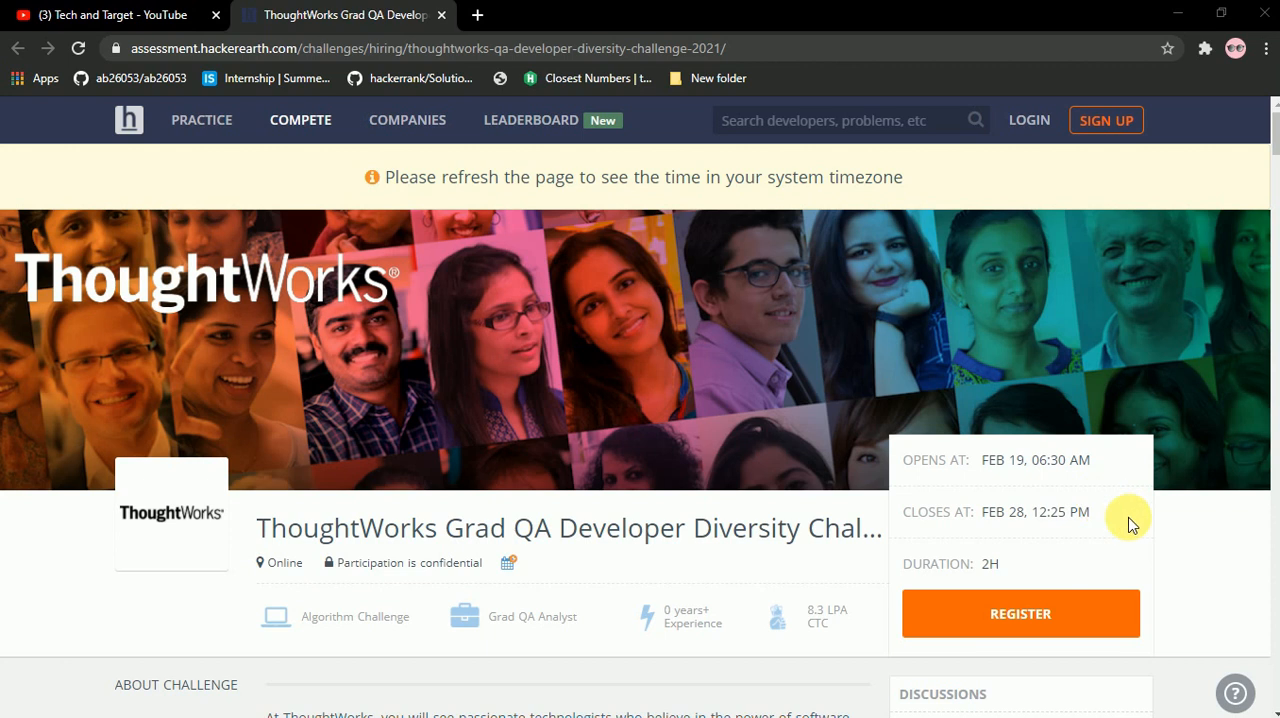
mouse_move(1036, 544)
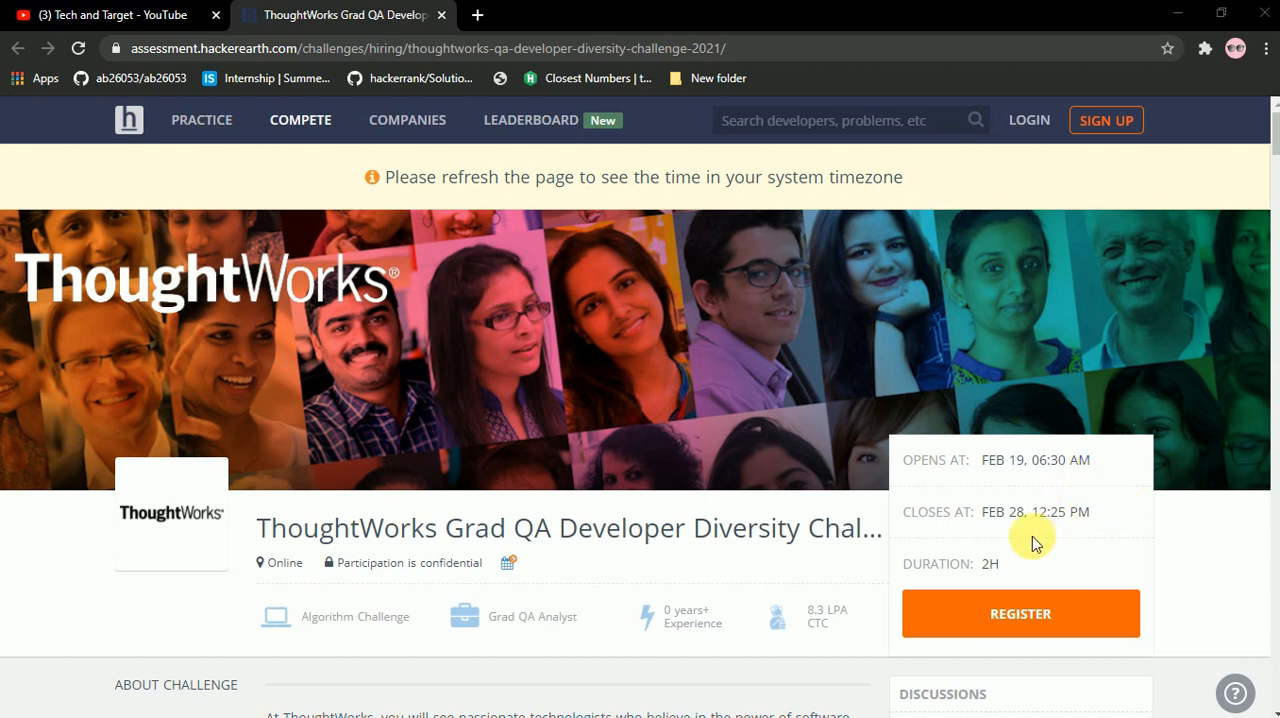
mouse_move(1172, 556)
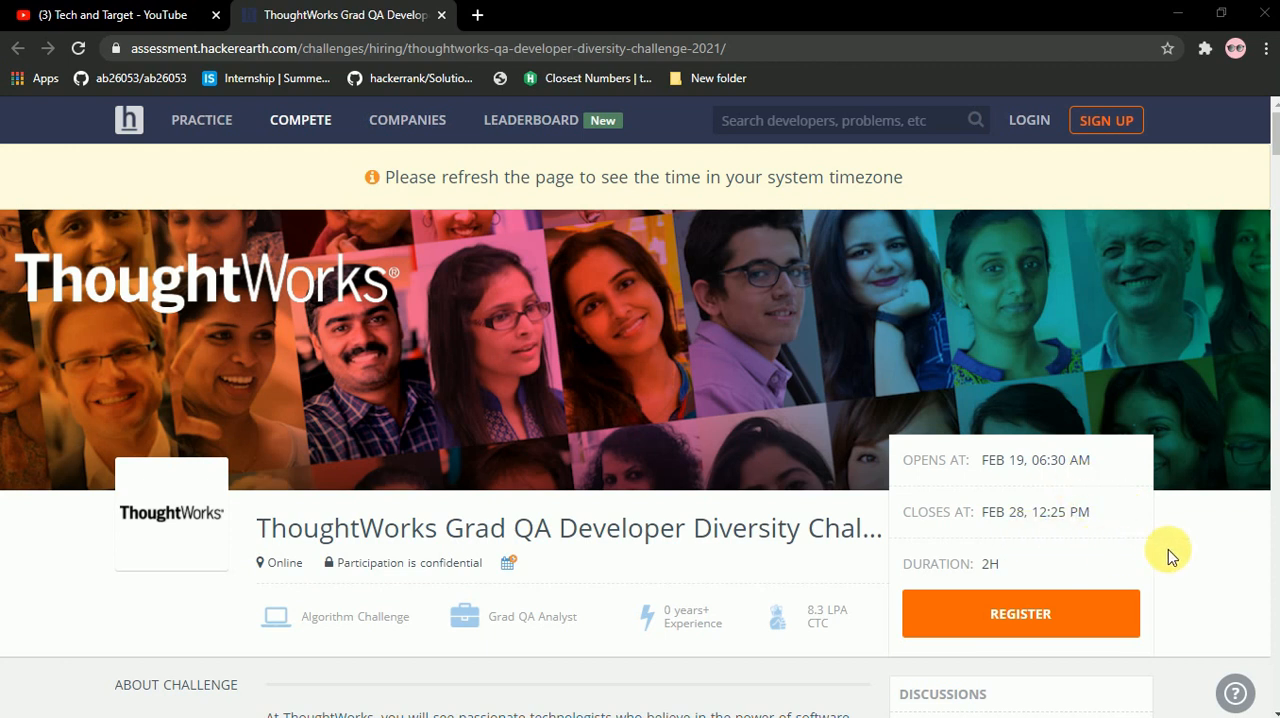
- Scroll to the About Challenge section covering female-graduate eligibility, two-question format and webcam support links
click(1170, 552)
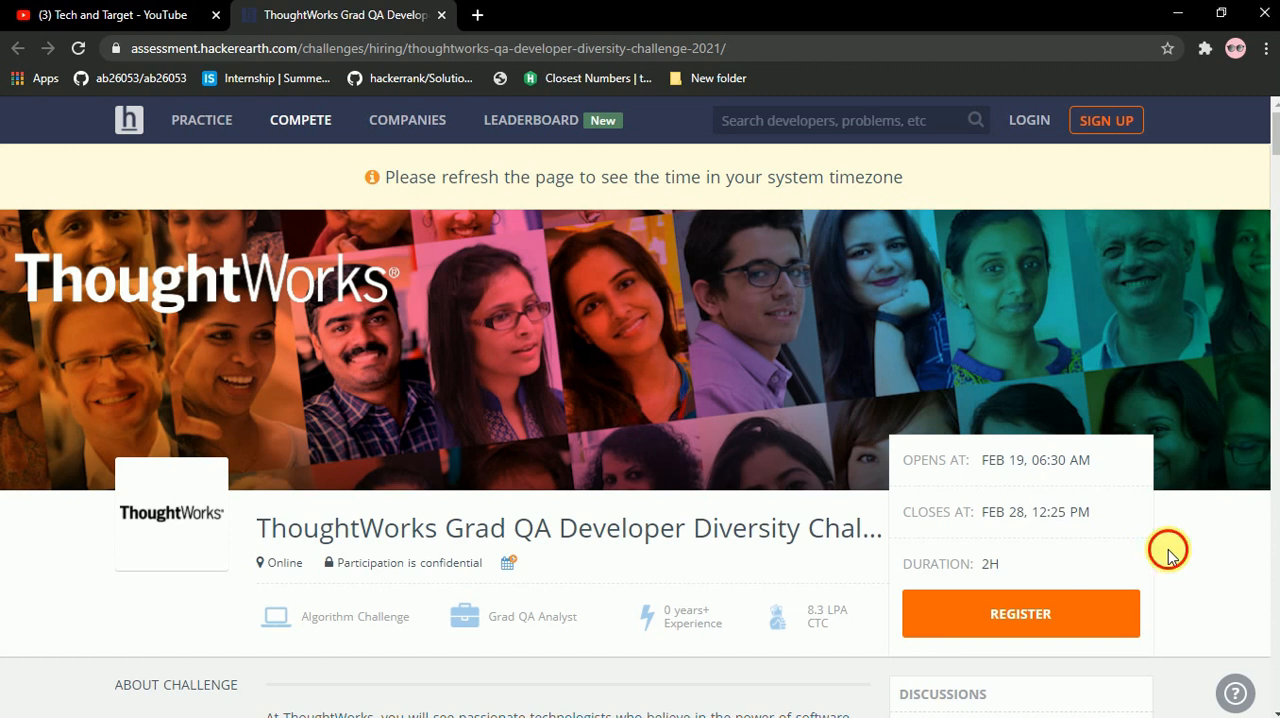
scroll(down, 3)
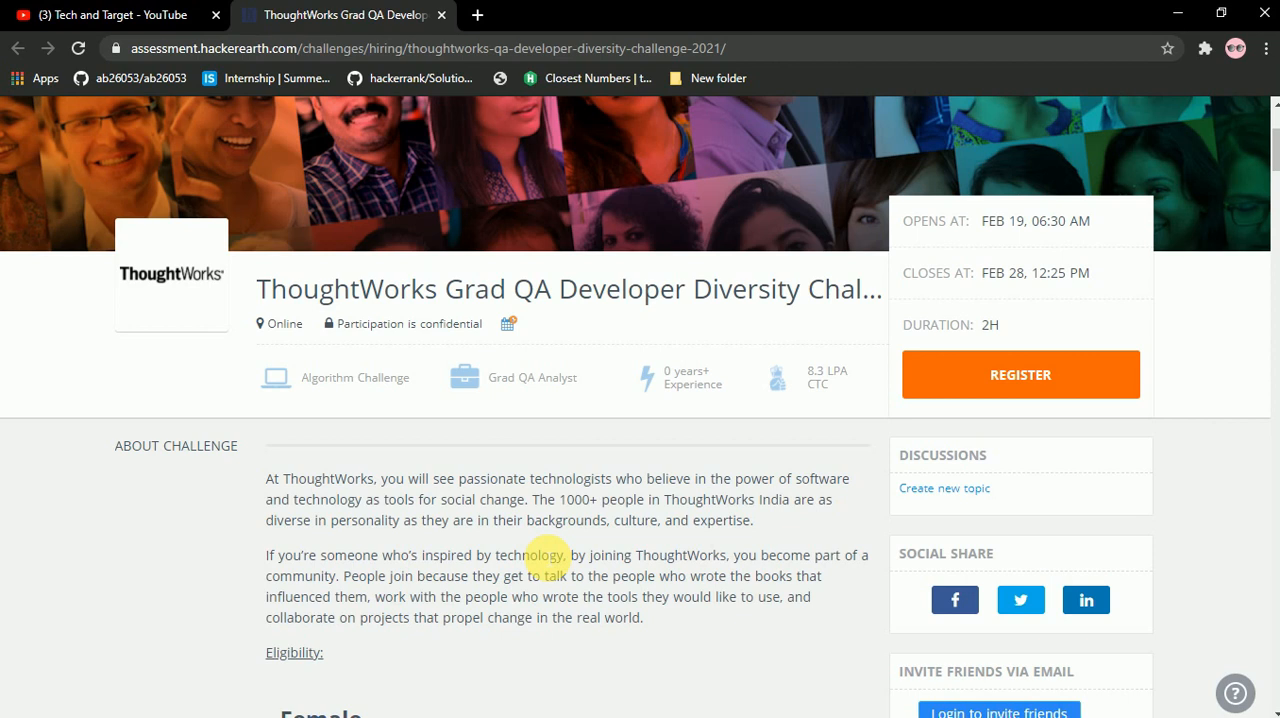
scroll(down, 3)
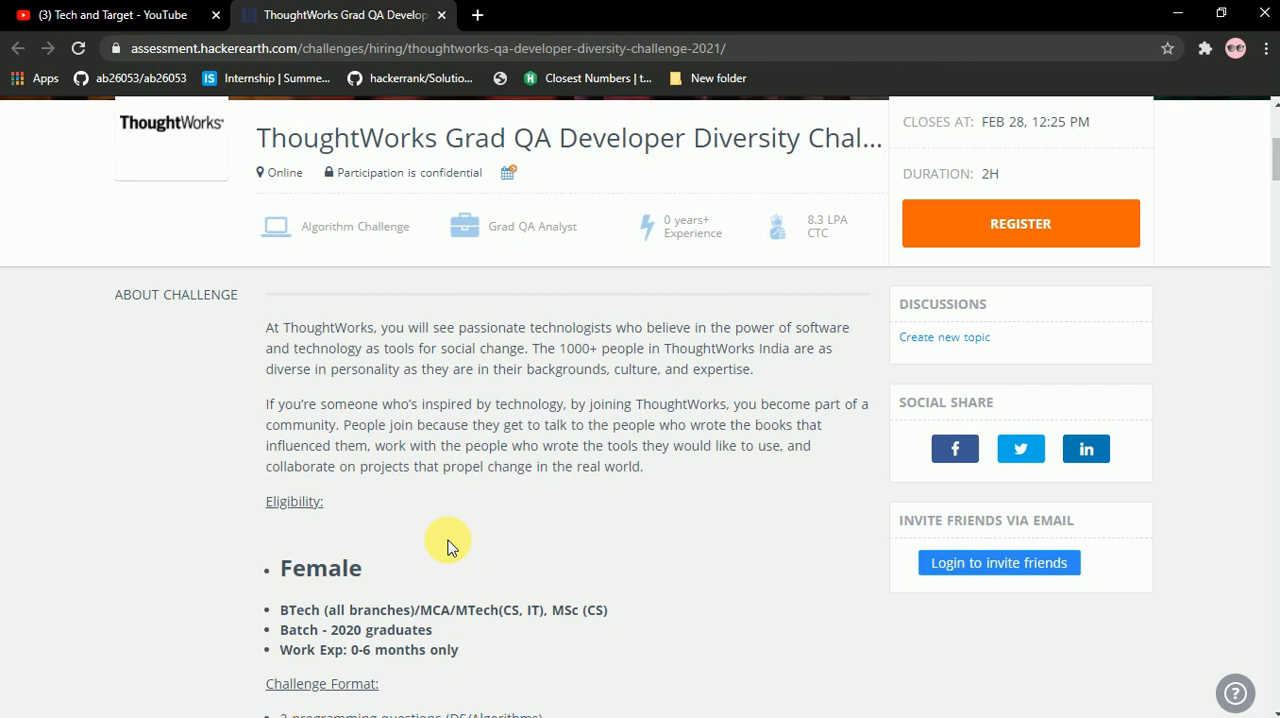
scroll(down, 3)
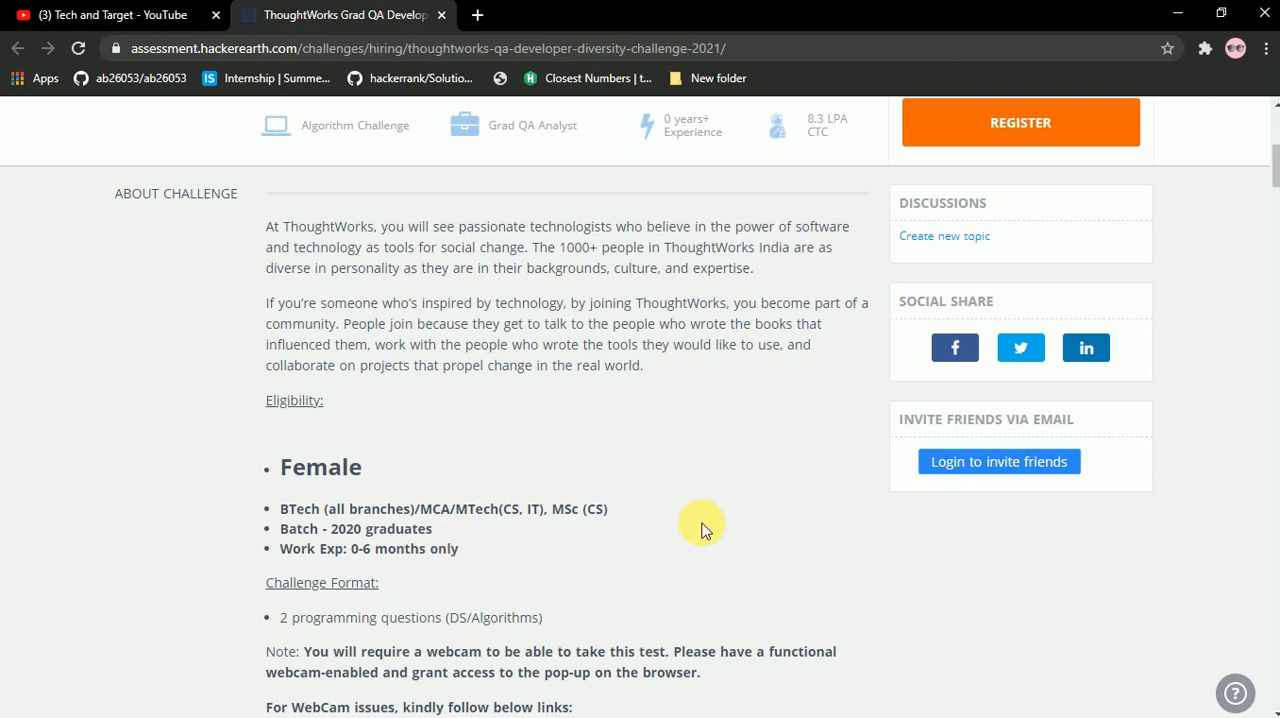
scroll(down, 3)
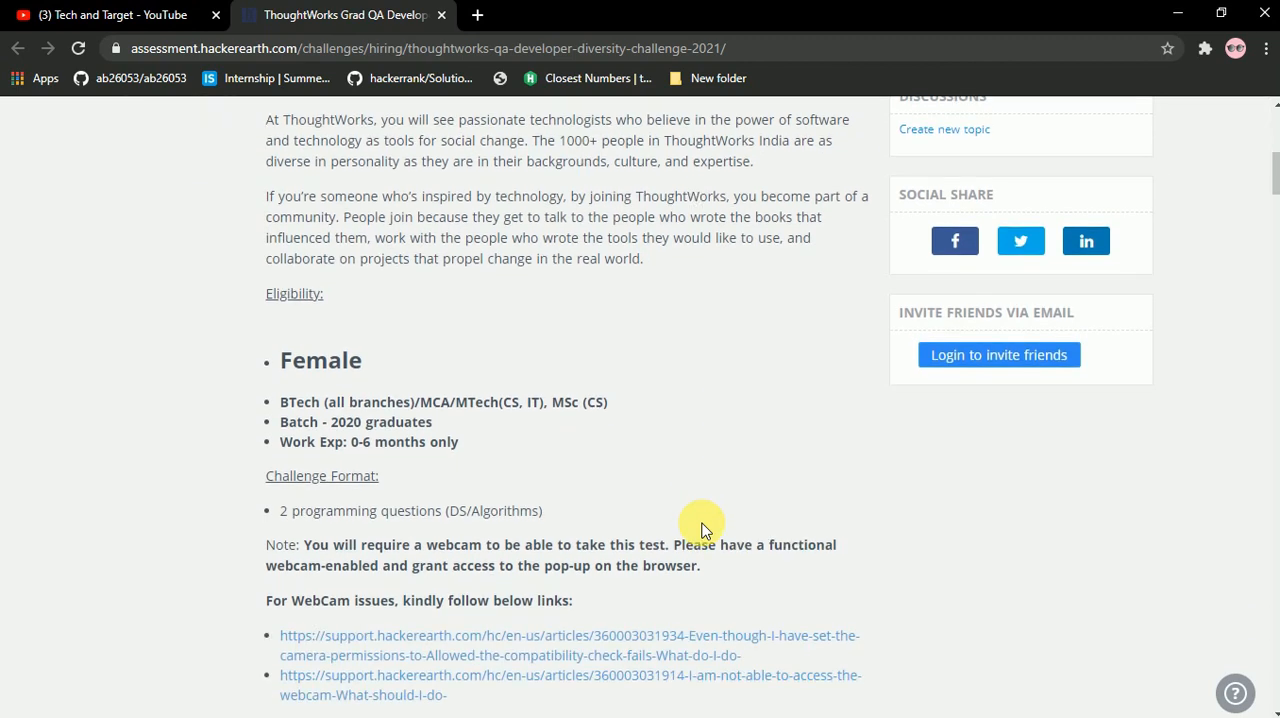
scroll(down, 3)
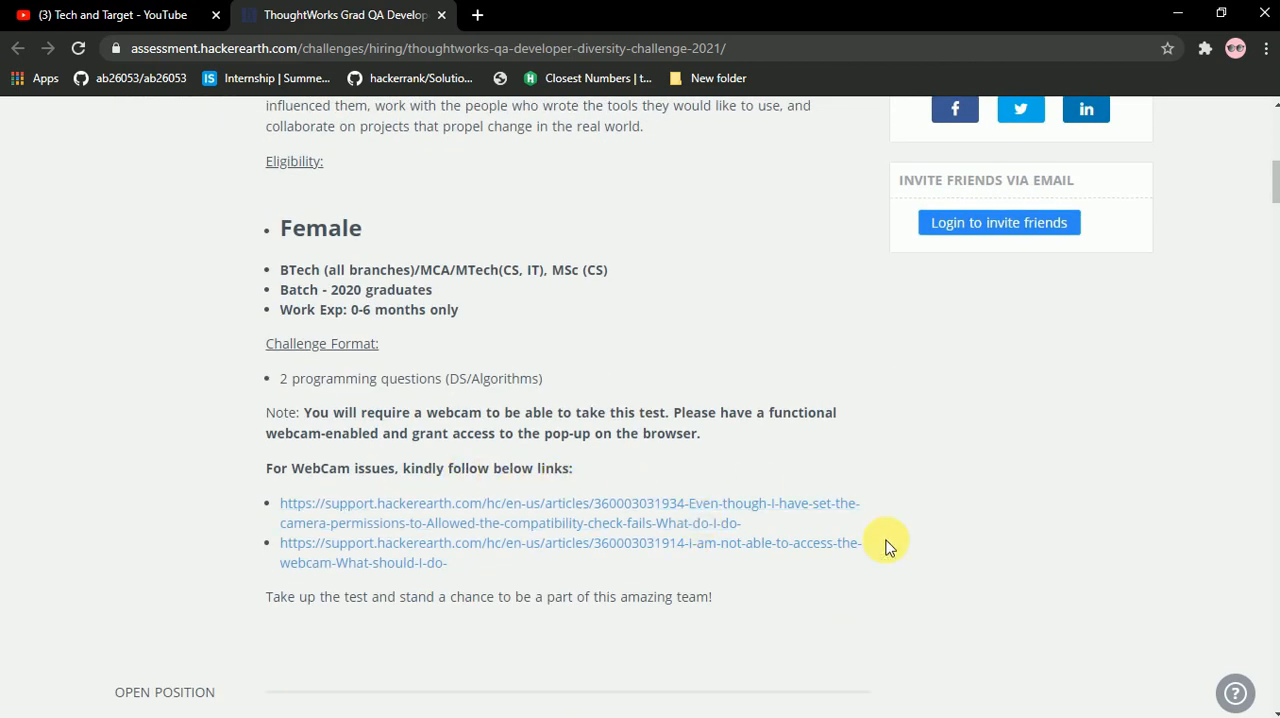
mouse_move(780, 504)
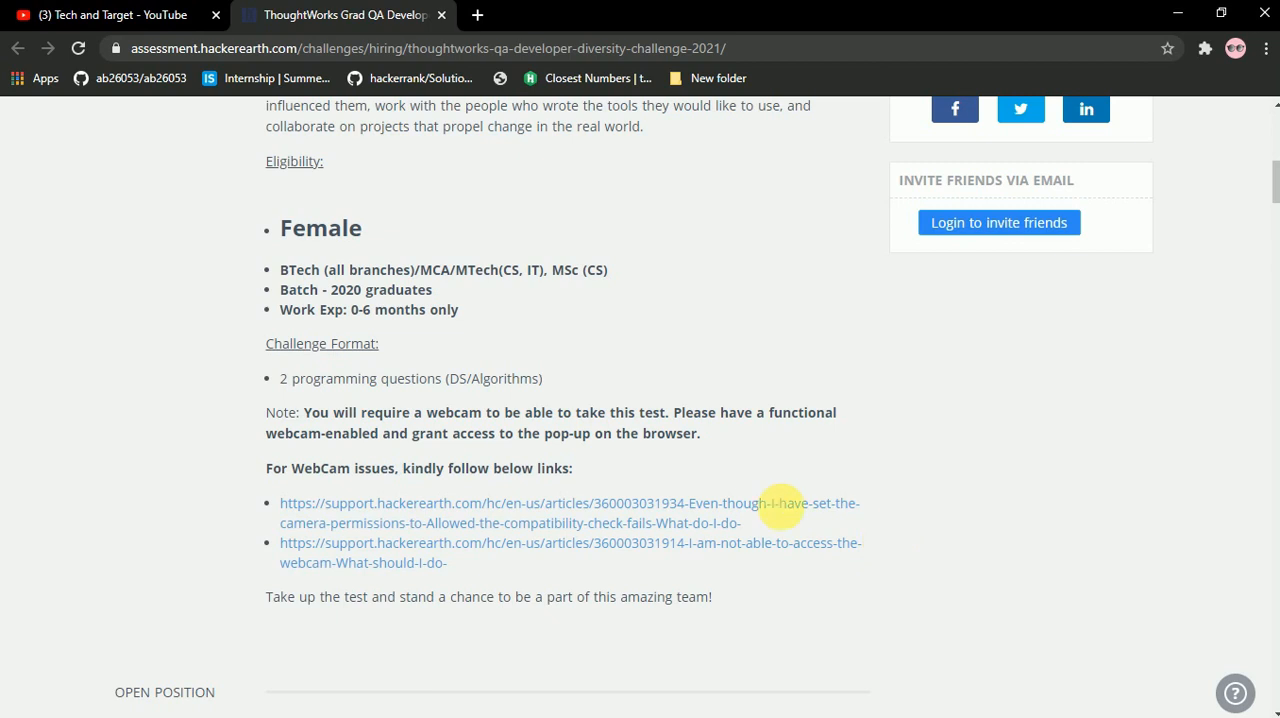
mouse_move(912, 588)
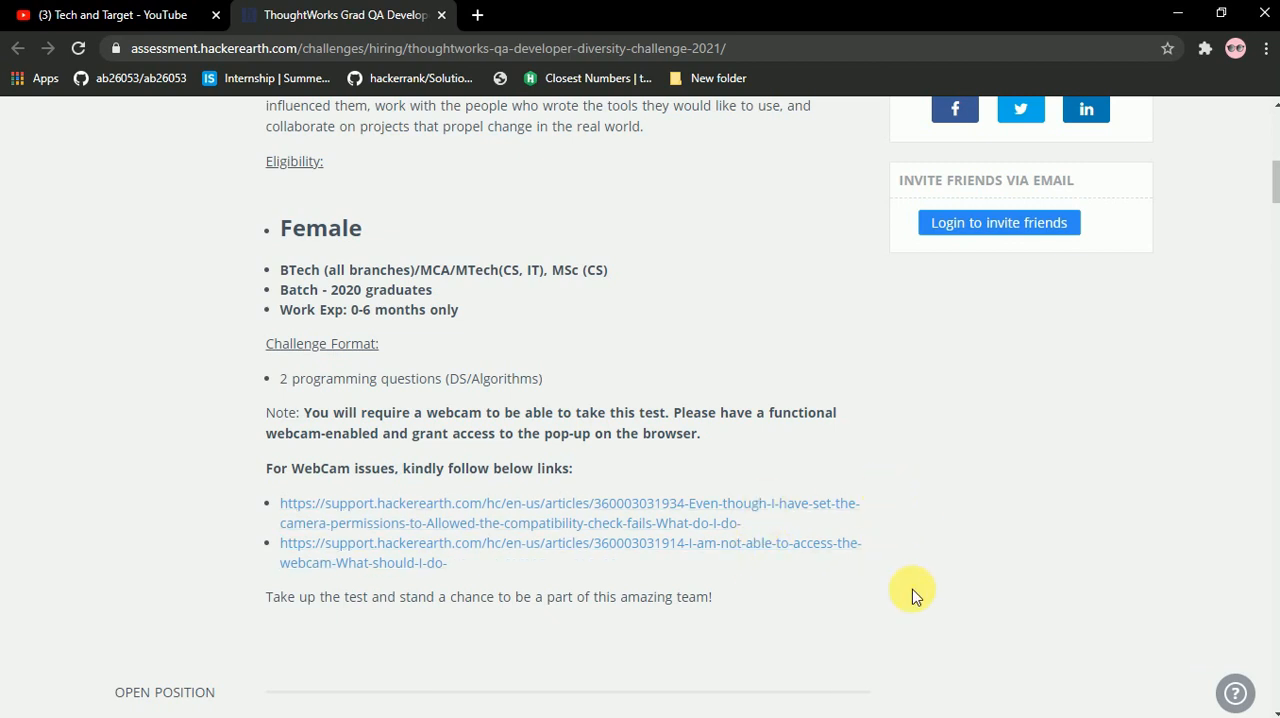
- Scroll to the Grad QA Analyst opening with its salary, locations, duties and candidate requirements
scroll(down, 3)
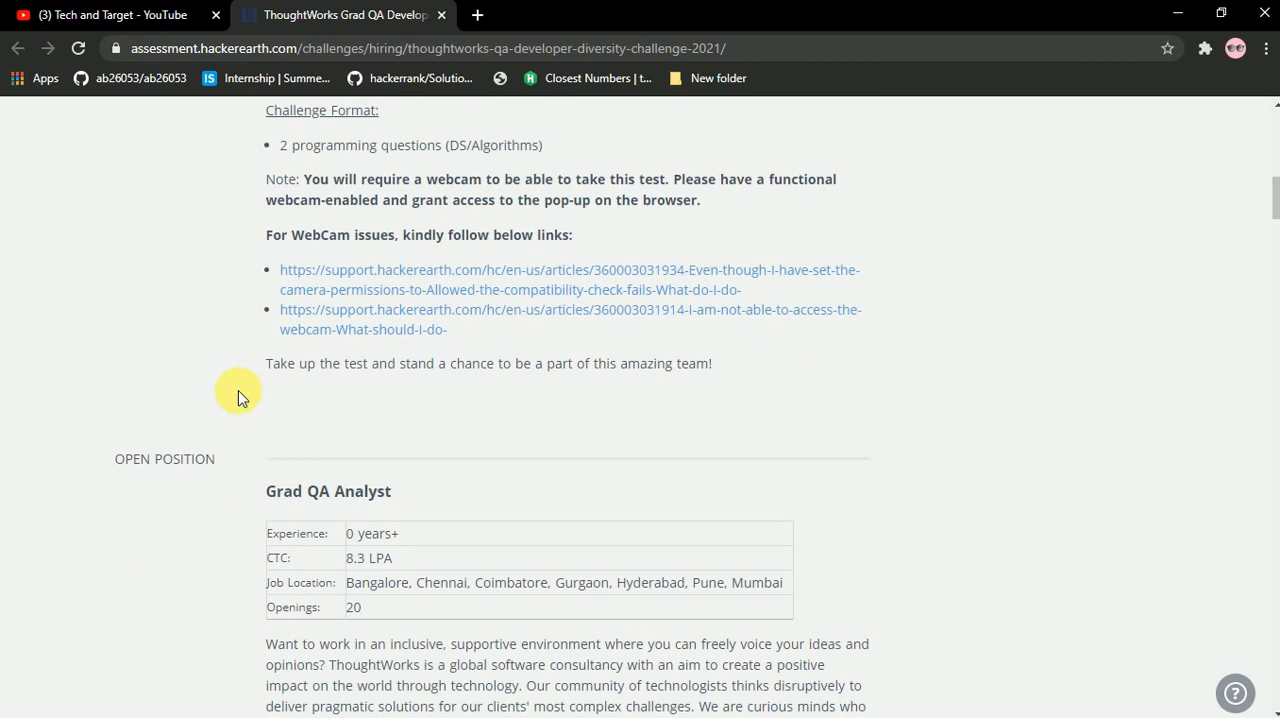
mouse_move(376, 450)
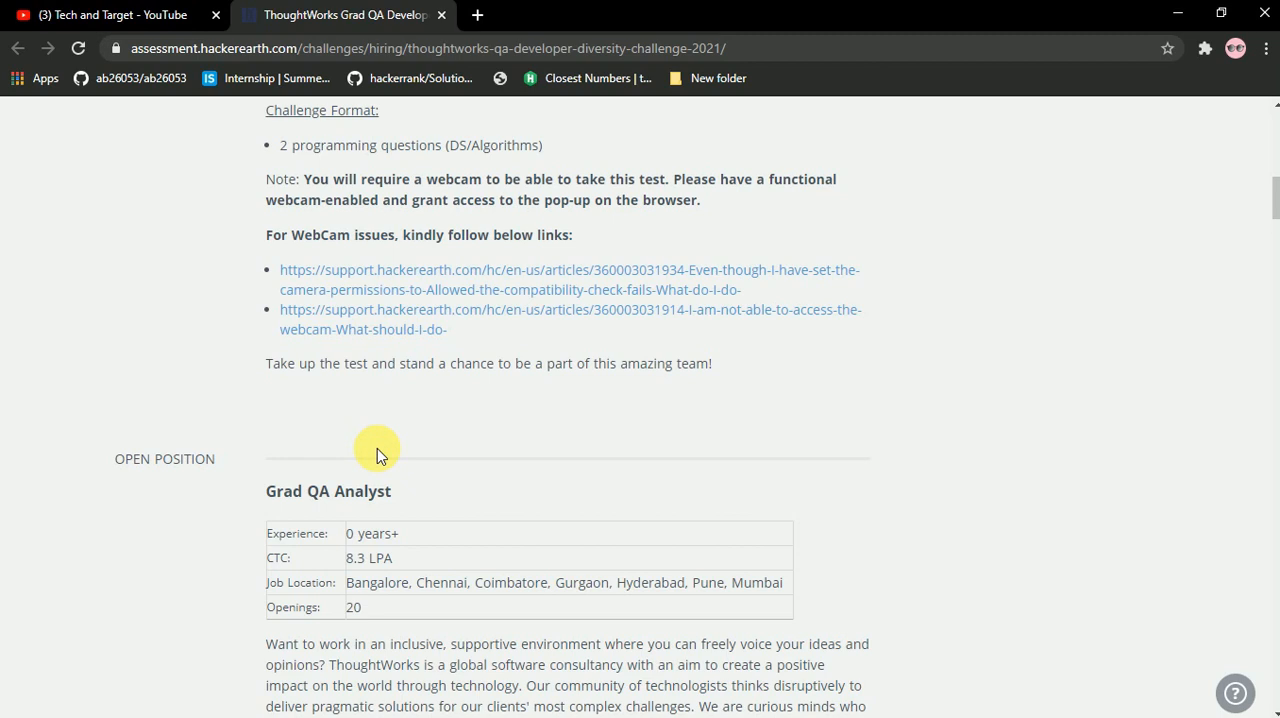
scroll(down, 3)
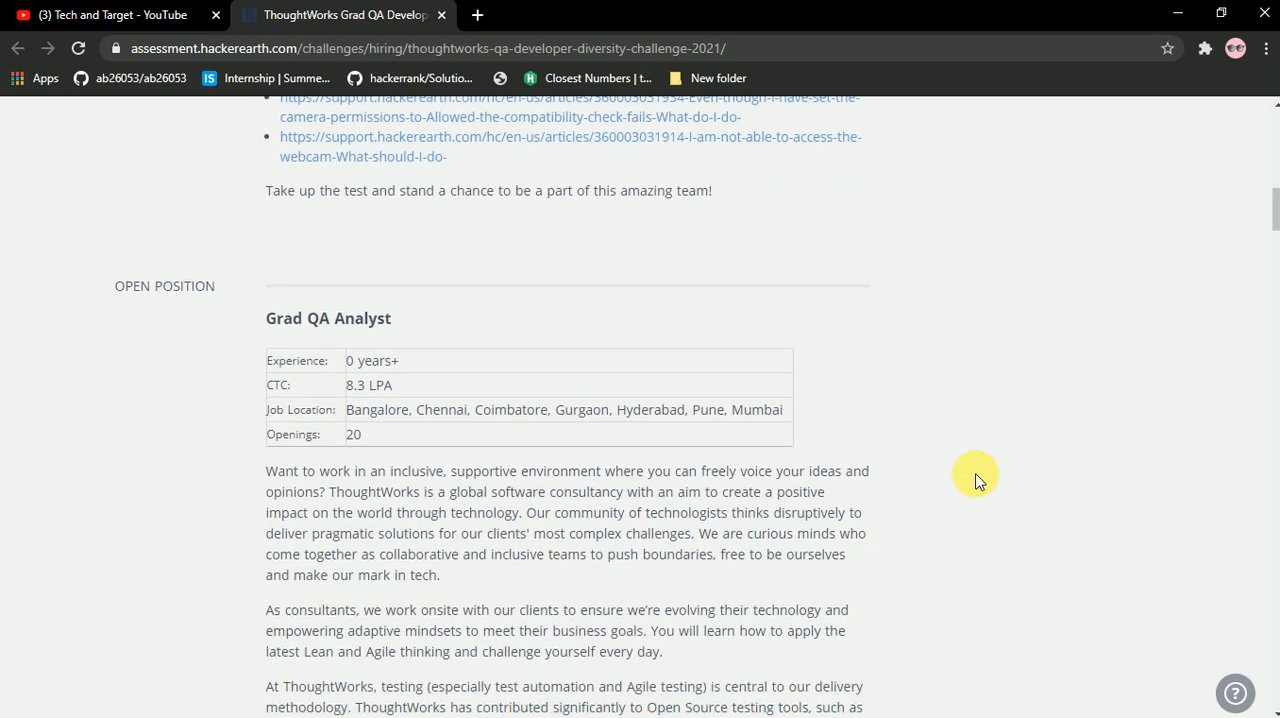
scroll(down, 3)
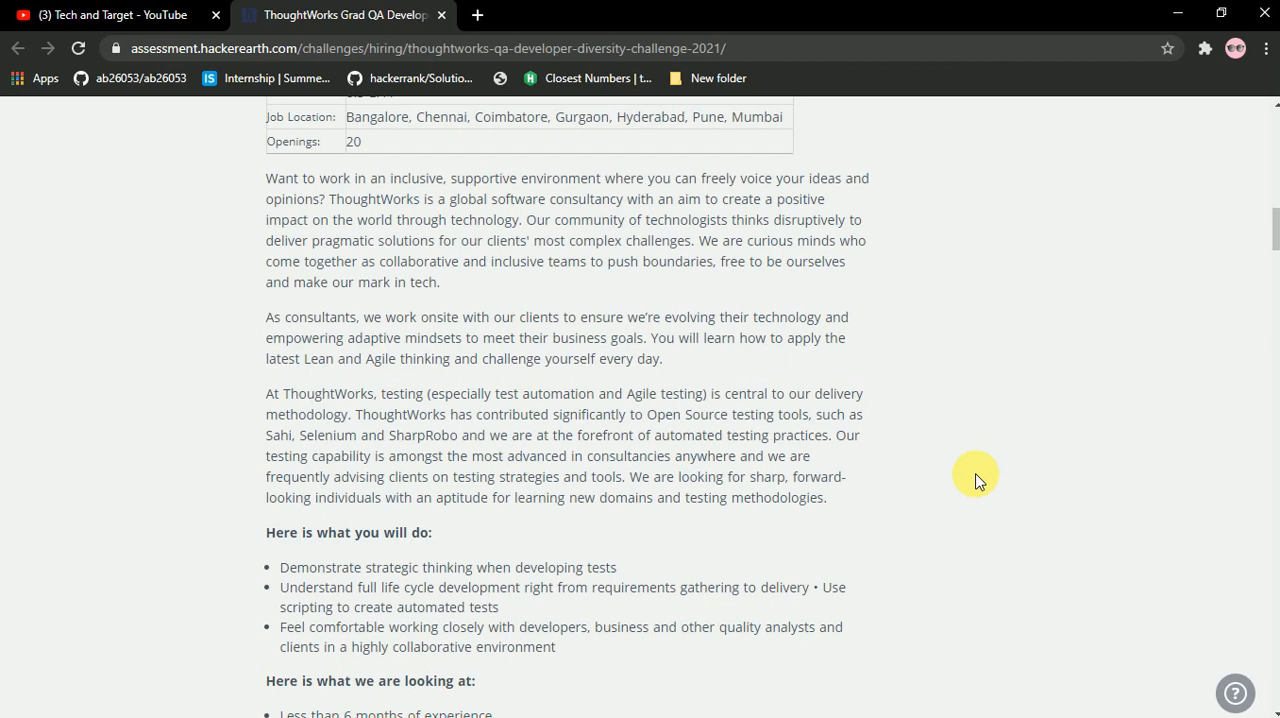
scroll(down, 3)
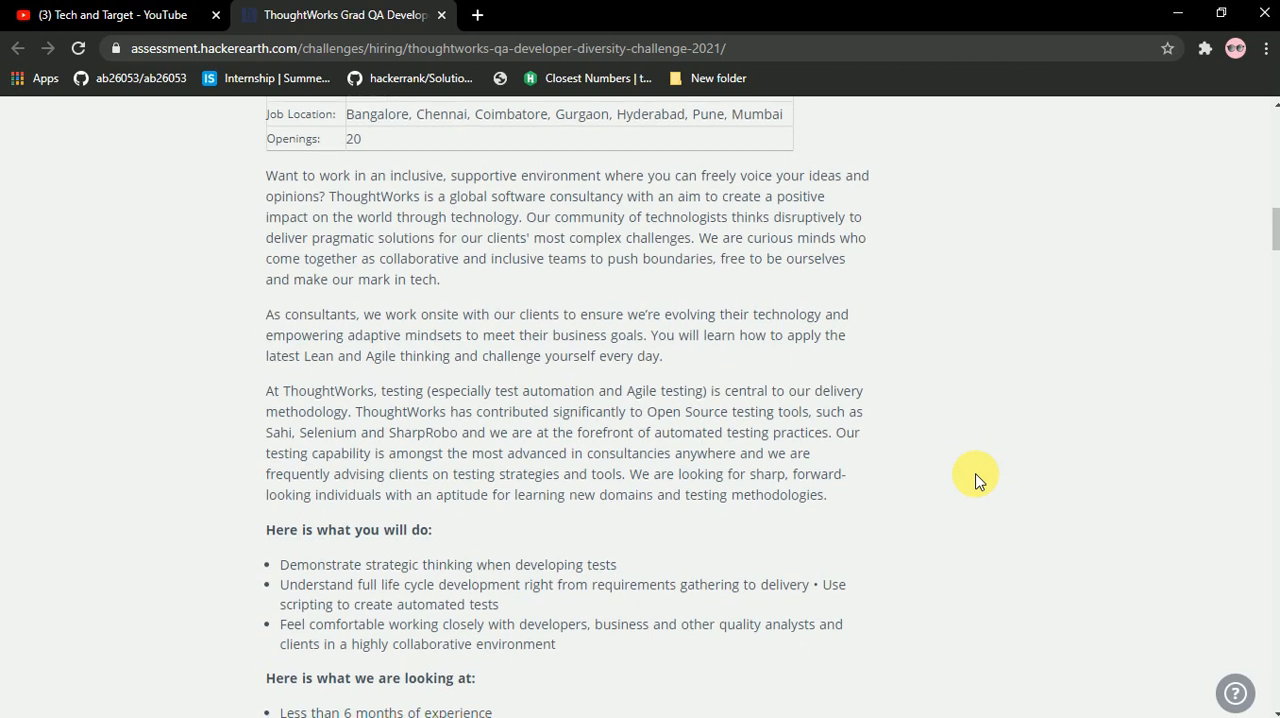
scroll(down, 3)
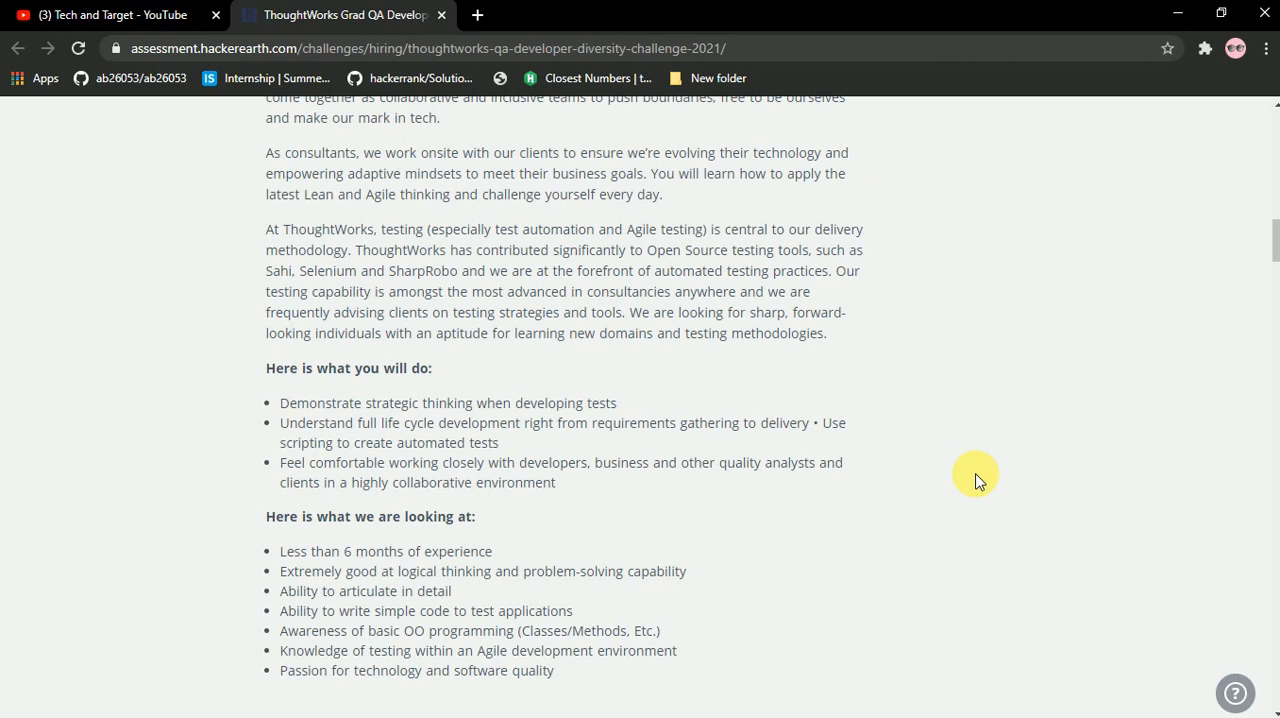
mouse_move(932, 488)
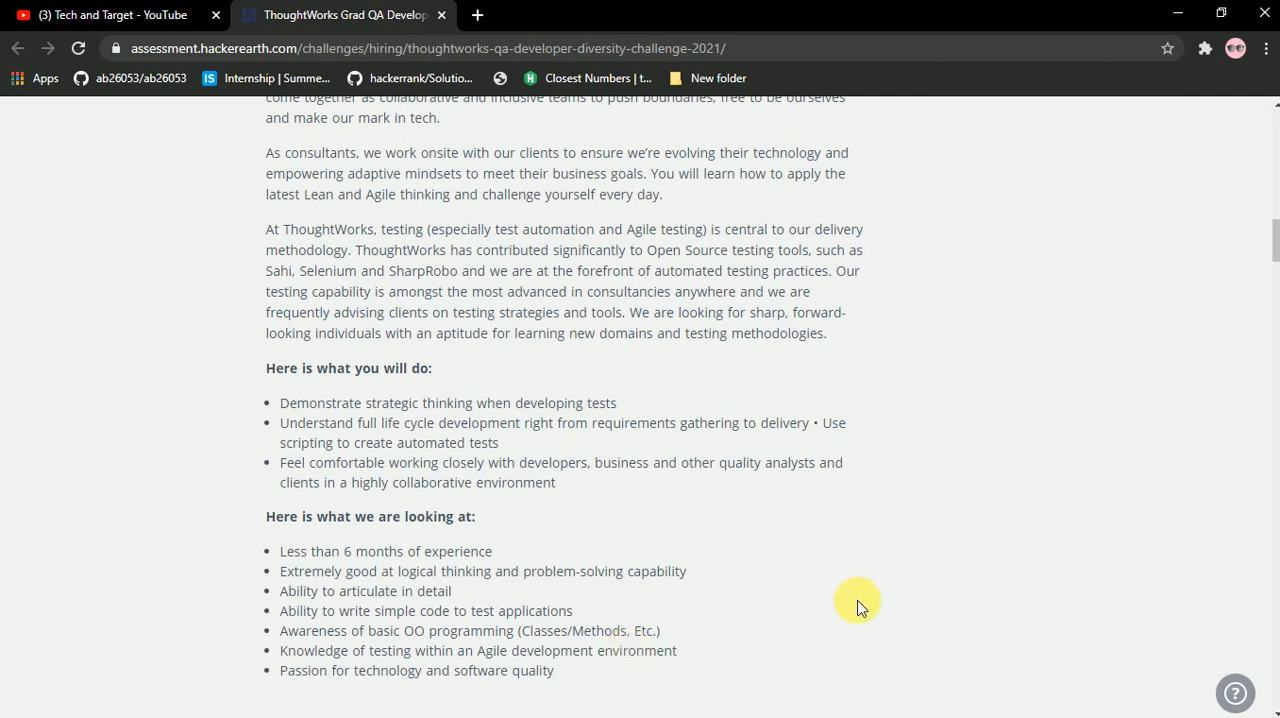
- Expand ThoughtWorks' full About Us description and scroll past Culture to the Guidelines section
scroll(down, 3)
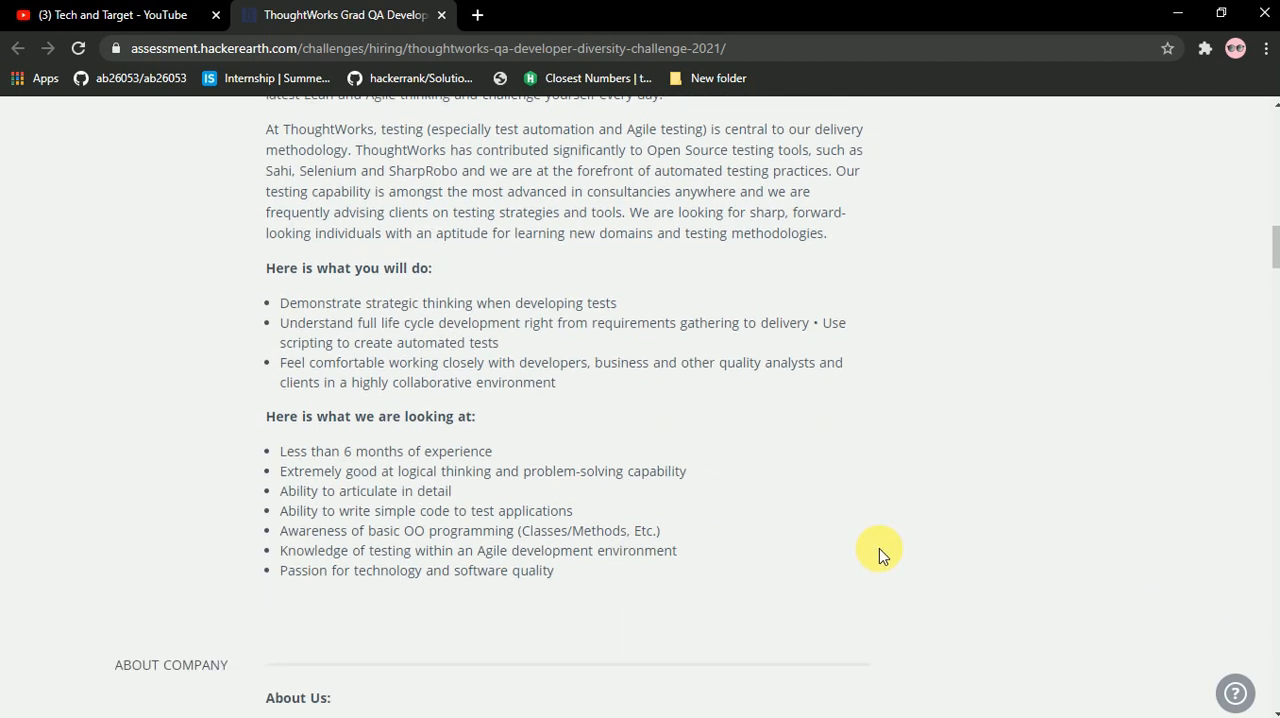
scroll(down, 3)
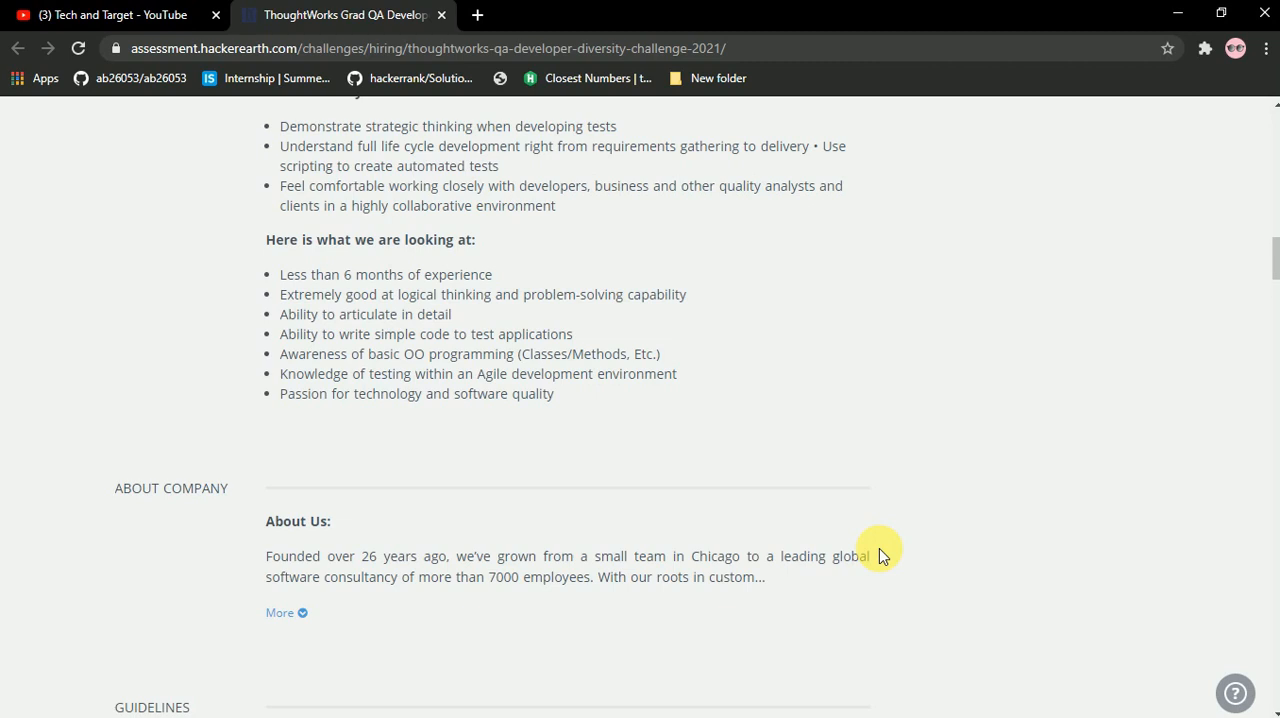
scroll(down, 3)
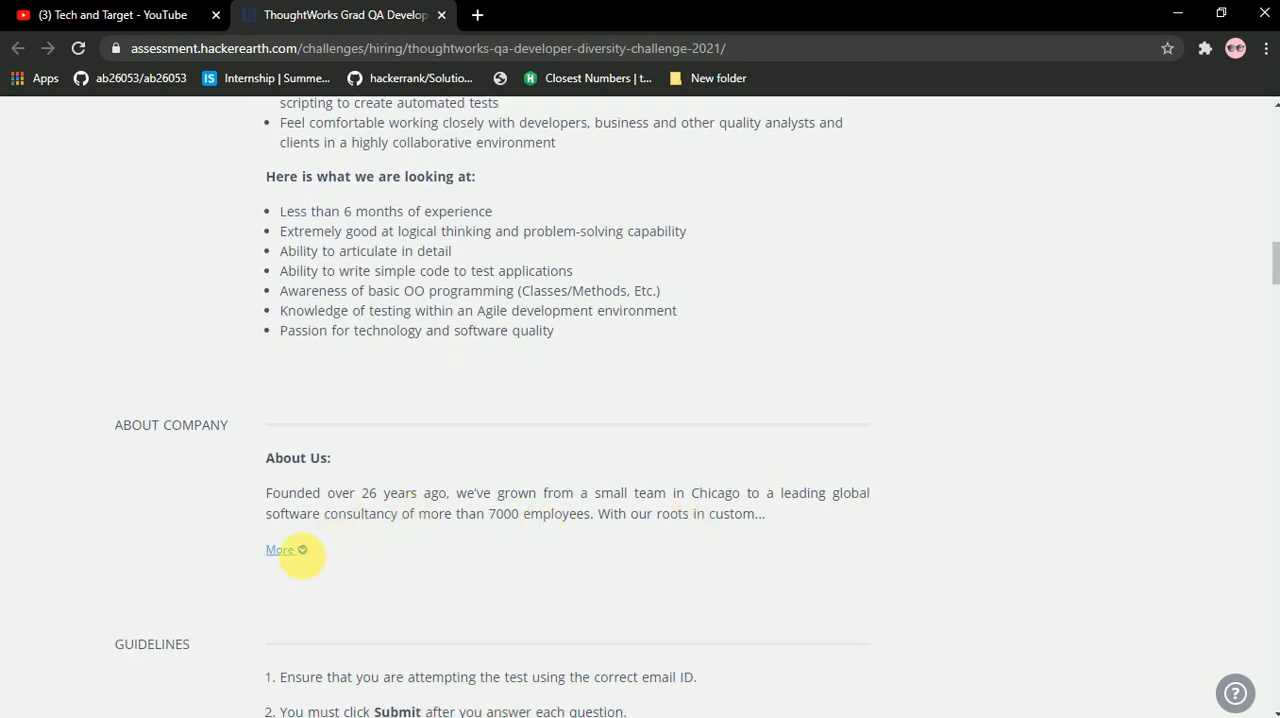
click(280, 548)
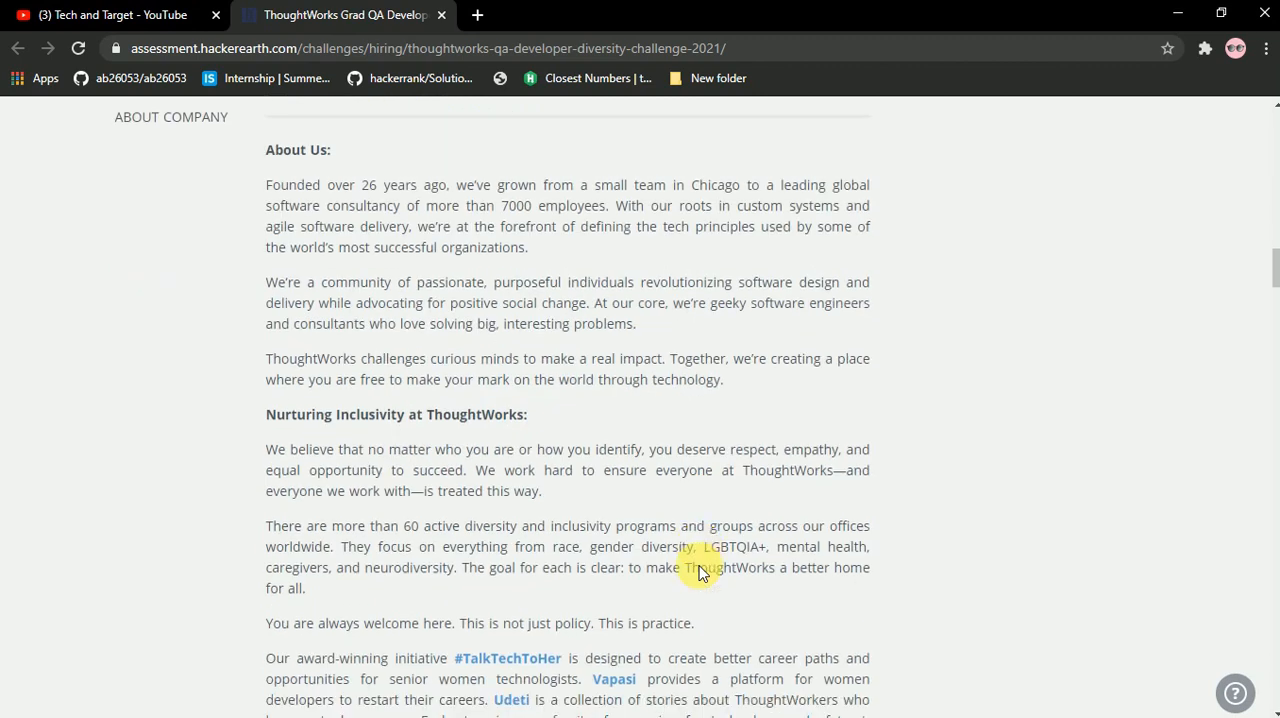
scroll(down, 3)
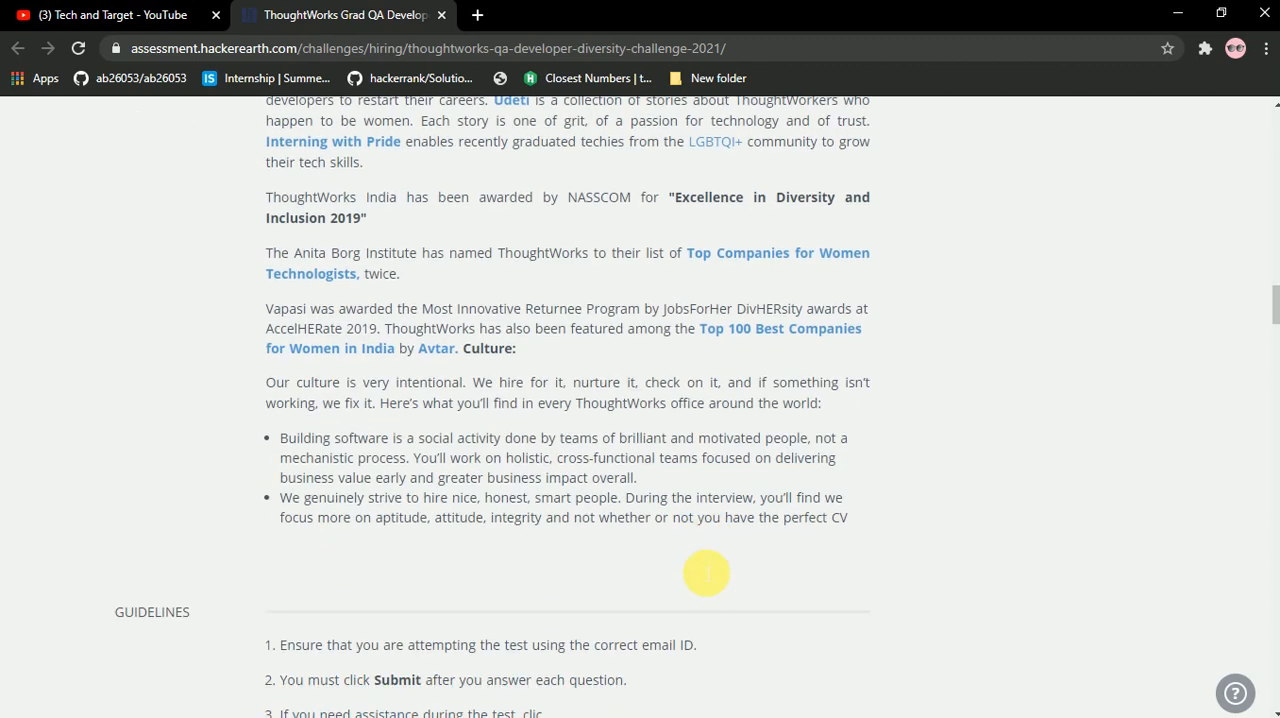
scroll(down, 3)
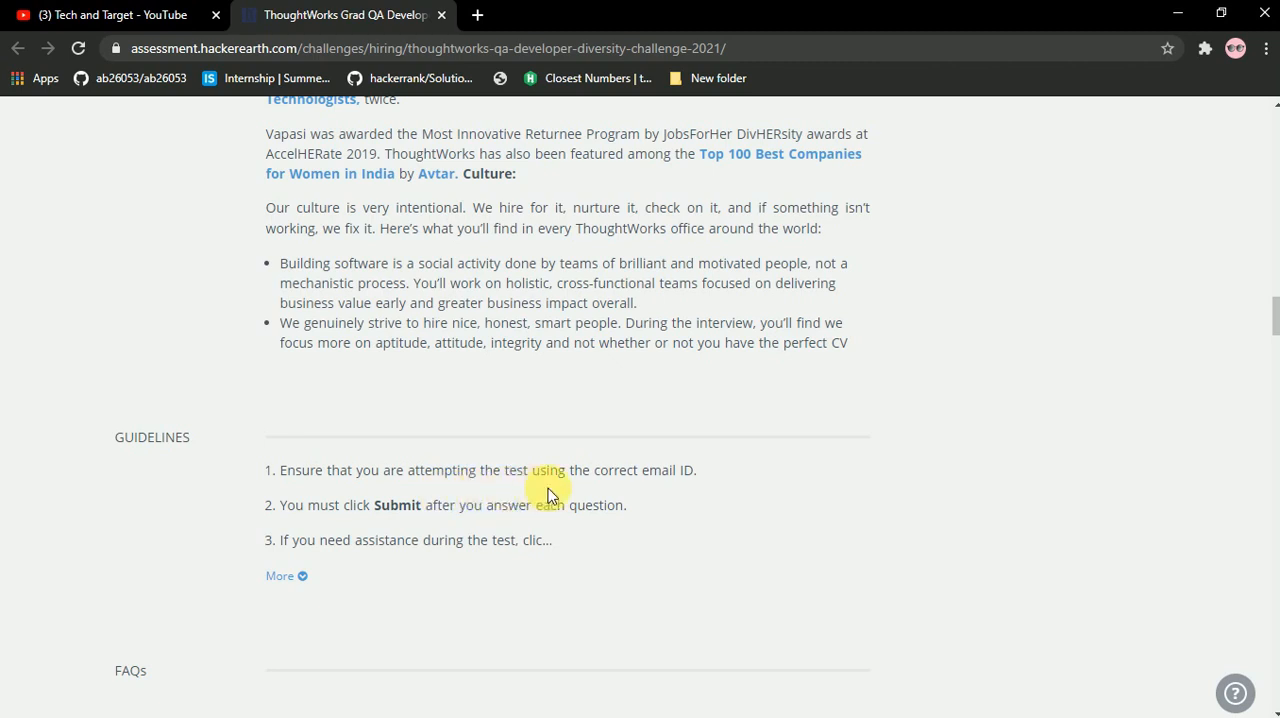
mouse_move(672, 504)
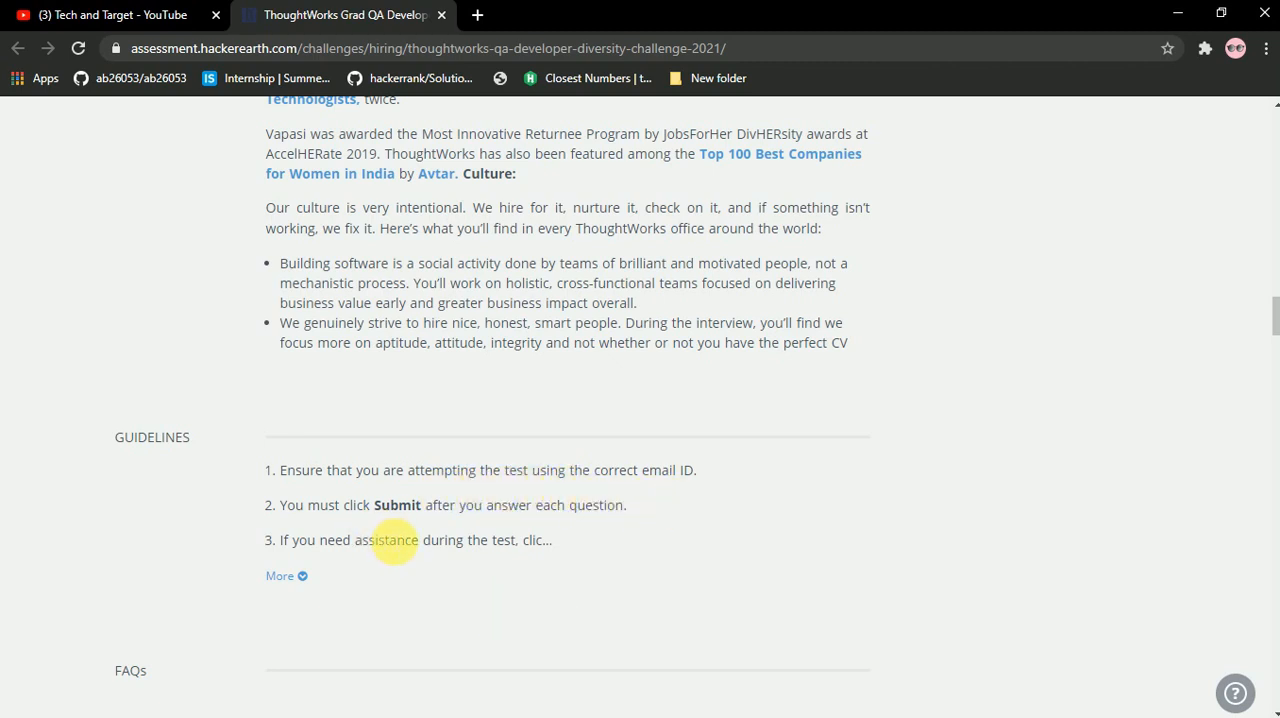
mouse_move(612, 552)
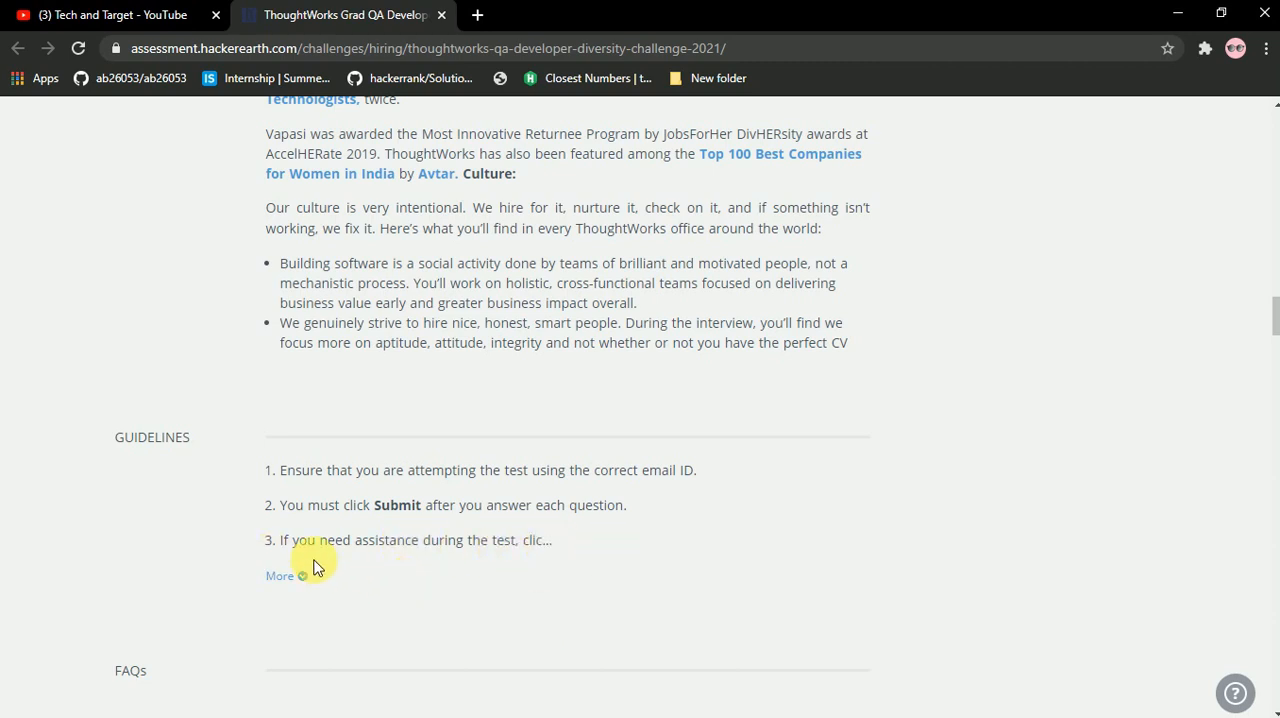
- Expand the full list of eight test guidelines and read through them
click(280, 576)
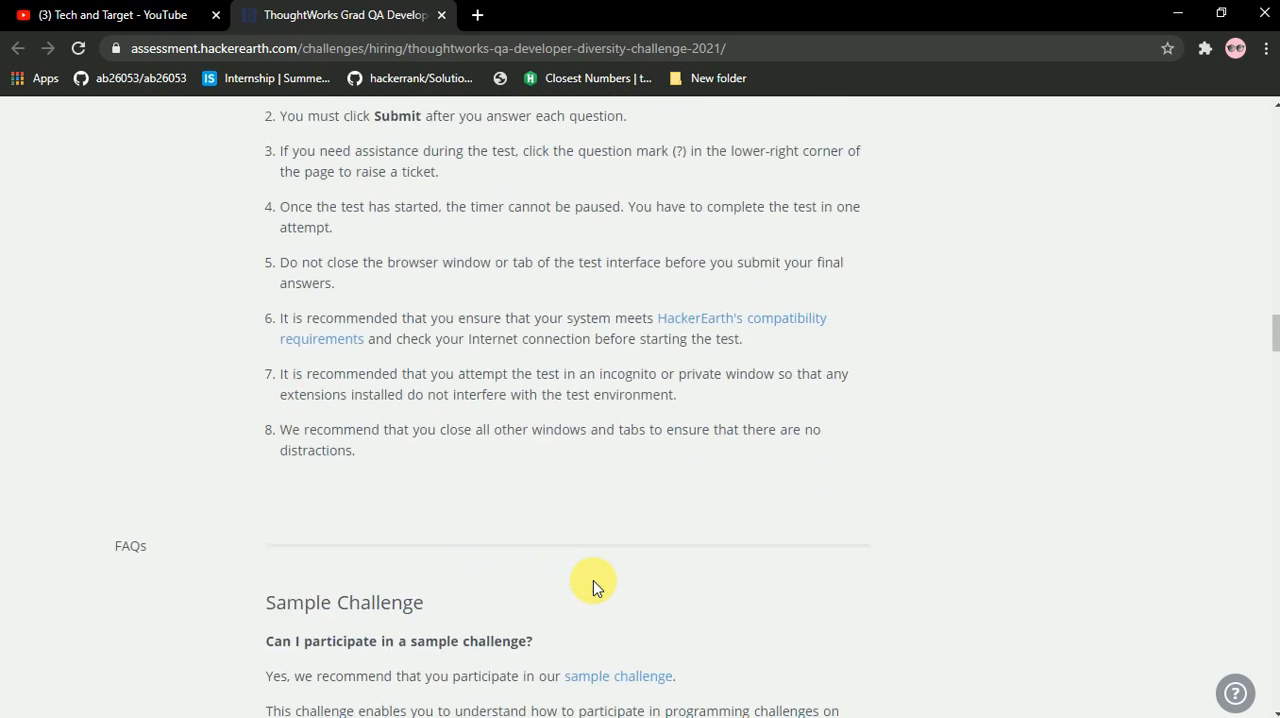
scroll(down, 3)
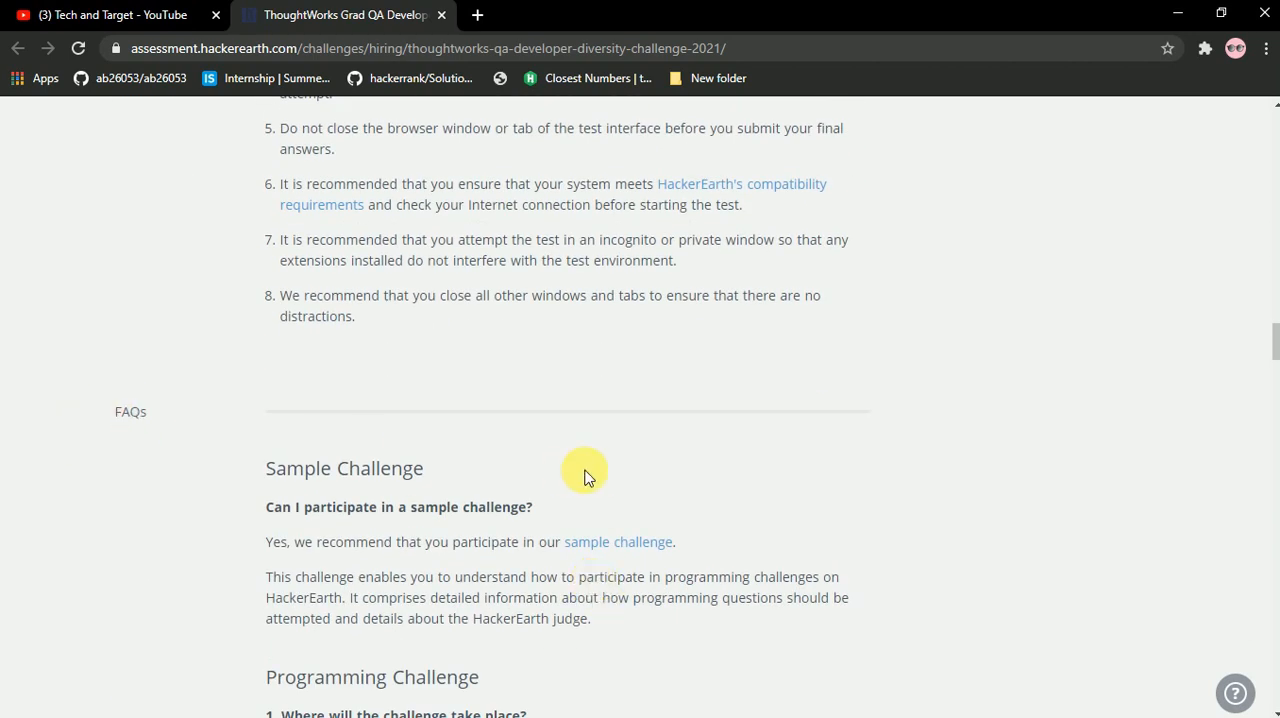
scroll(down, 3)
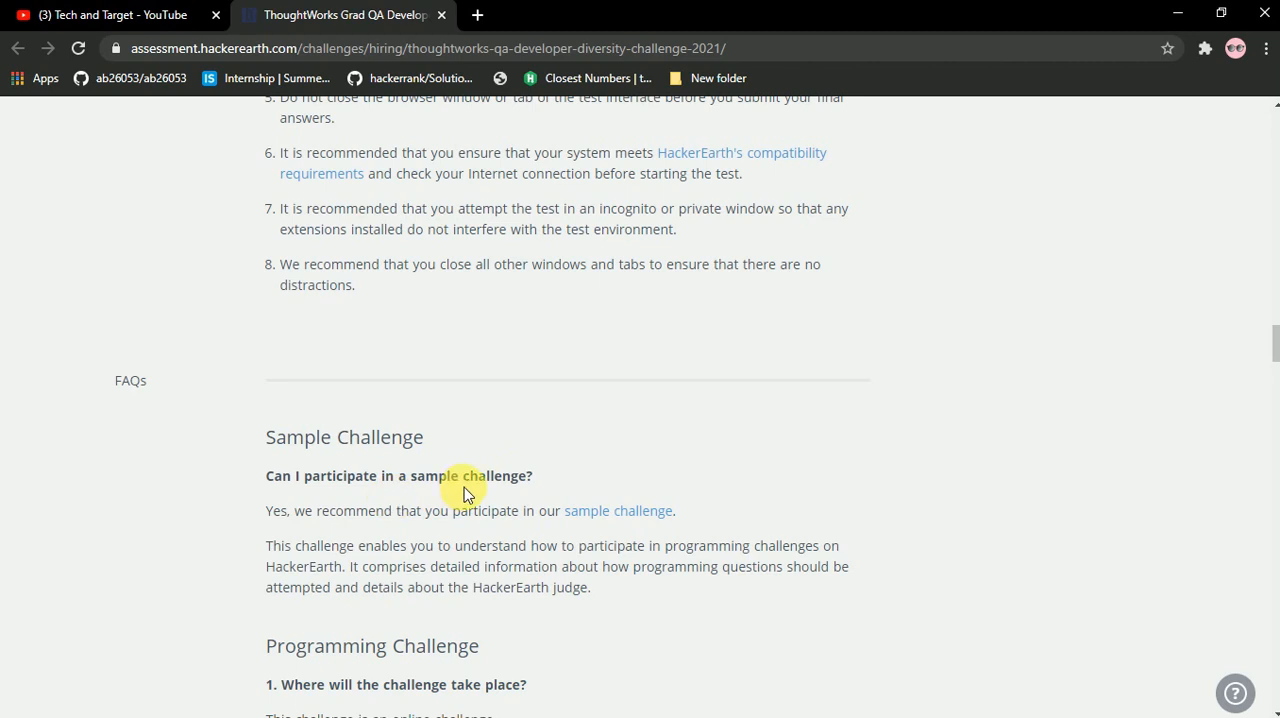
mouse_move(340, 512)
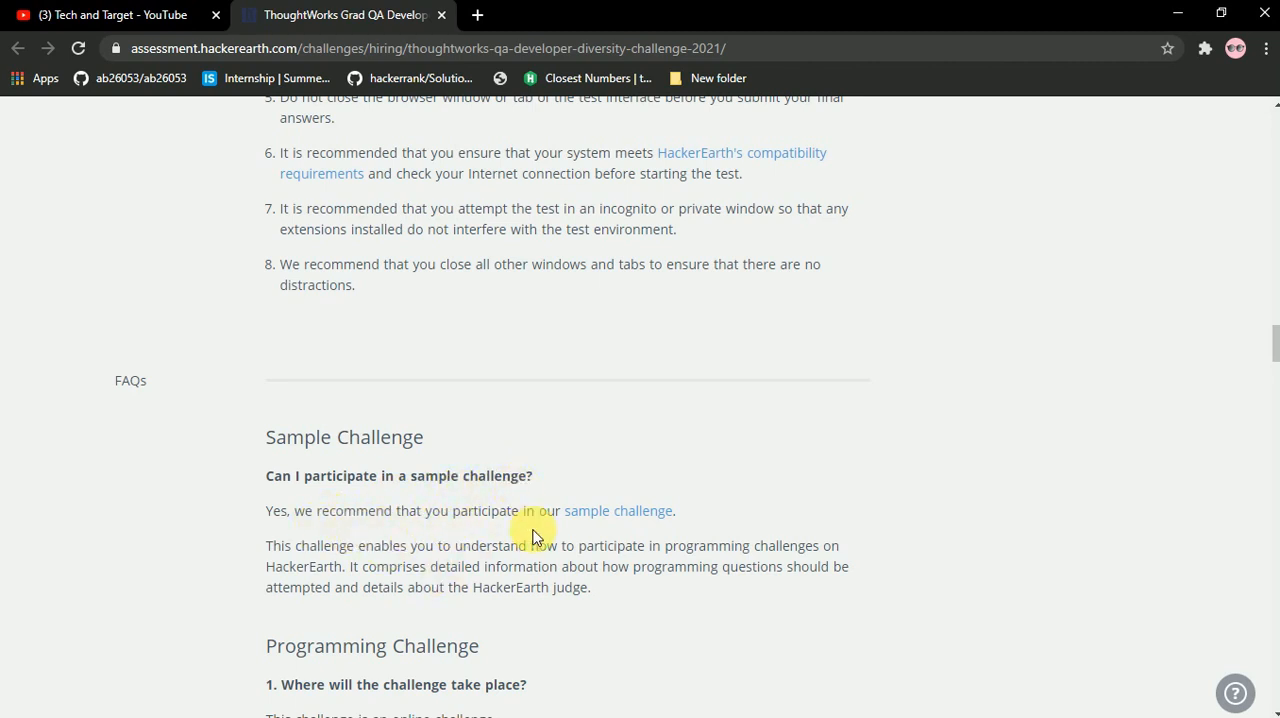
mouse_move(564, 540)
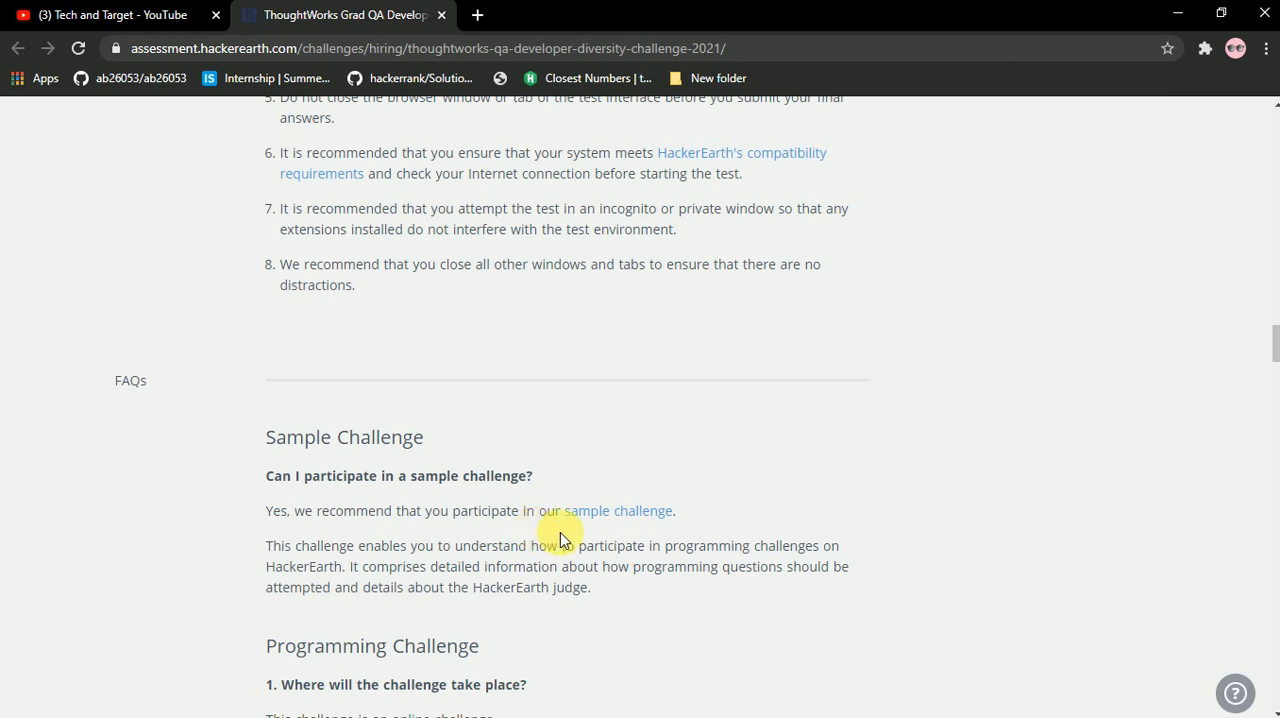
mouse_move(1100, 492)
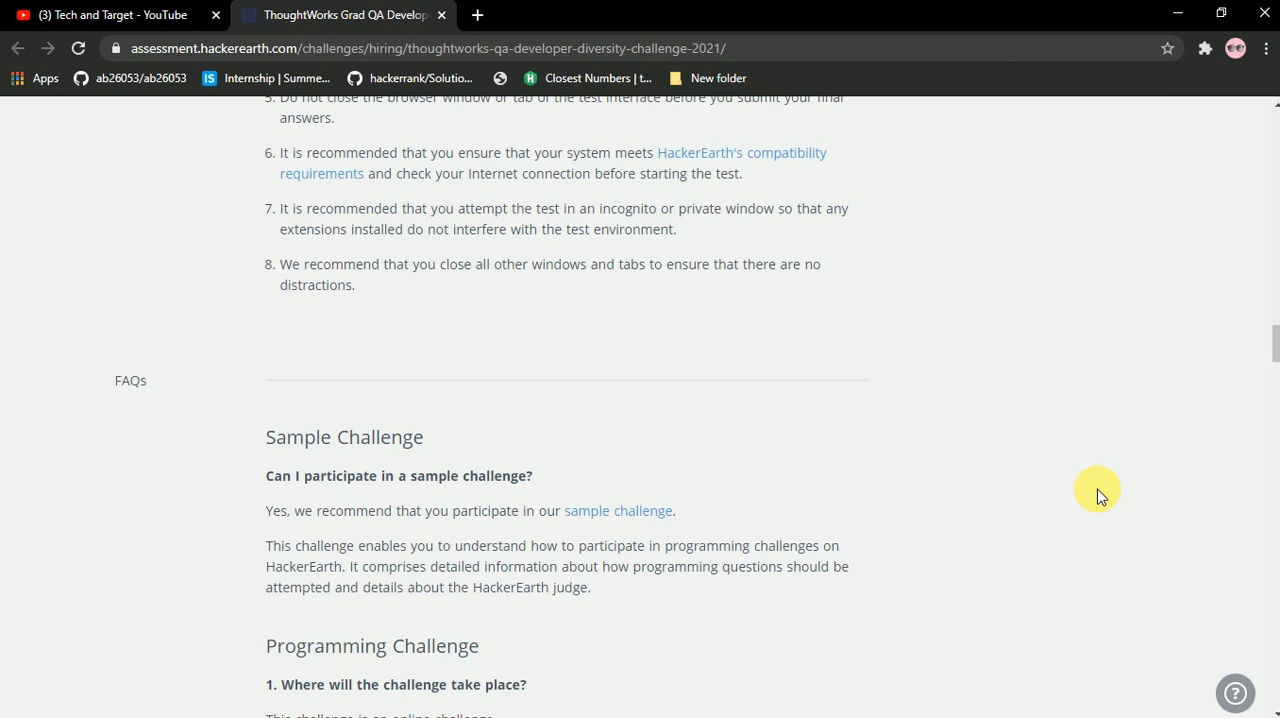
scroll(down, 3)
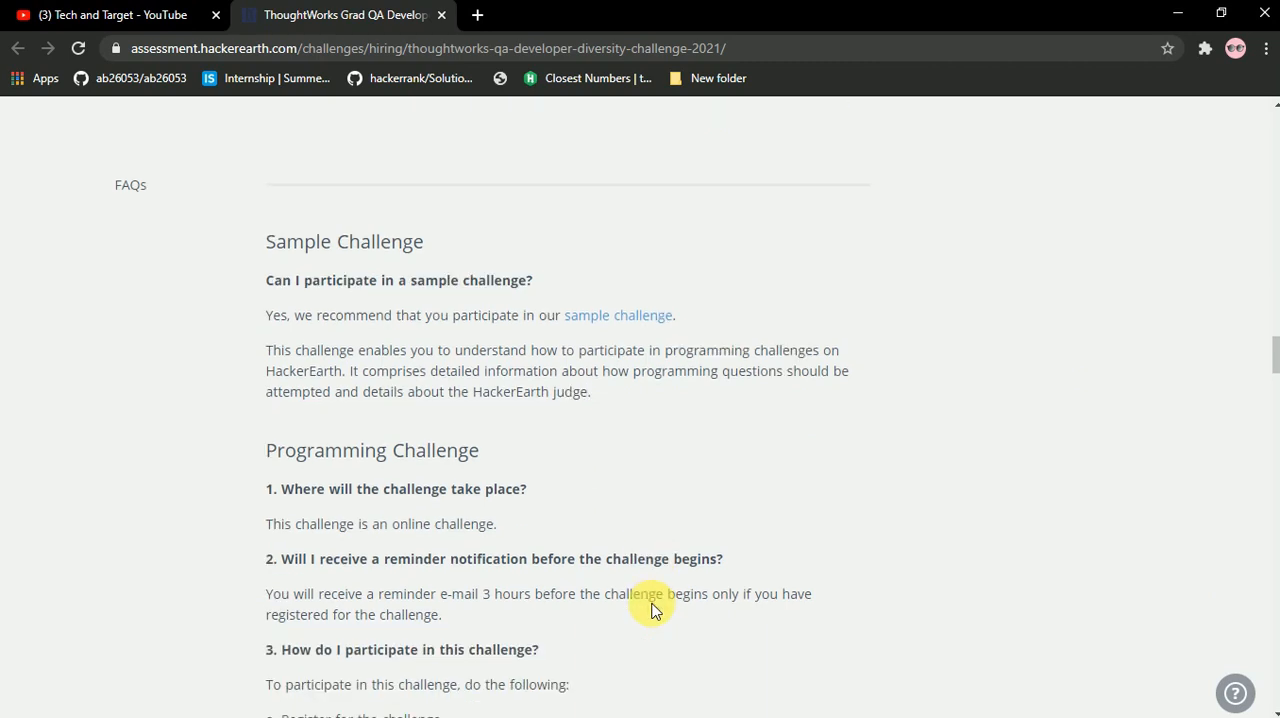
mouse_move(368, 554)
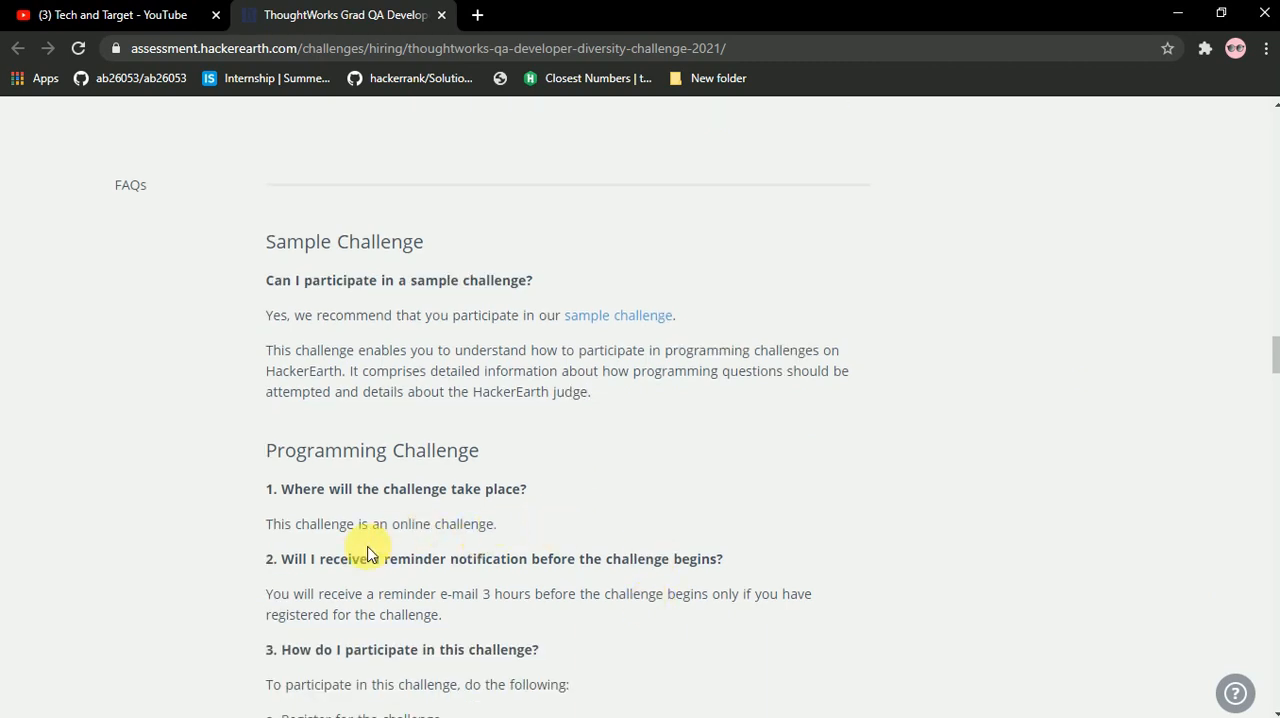
scroll(down, 3)
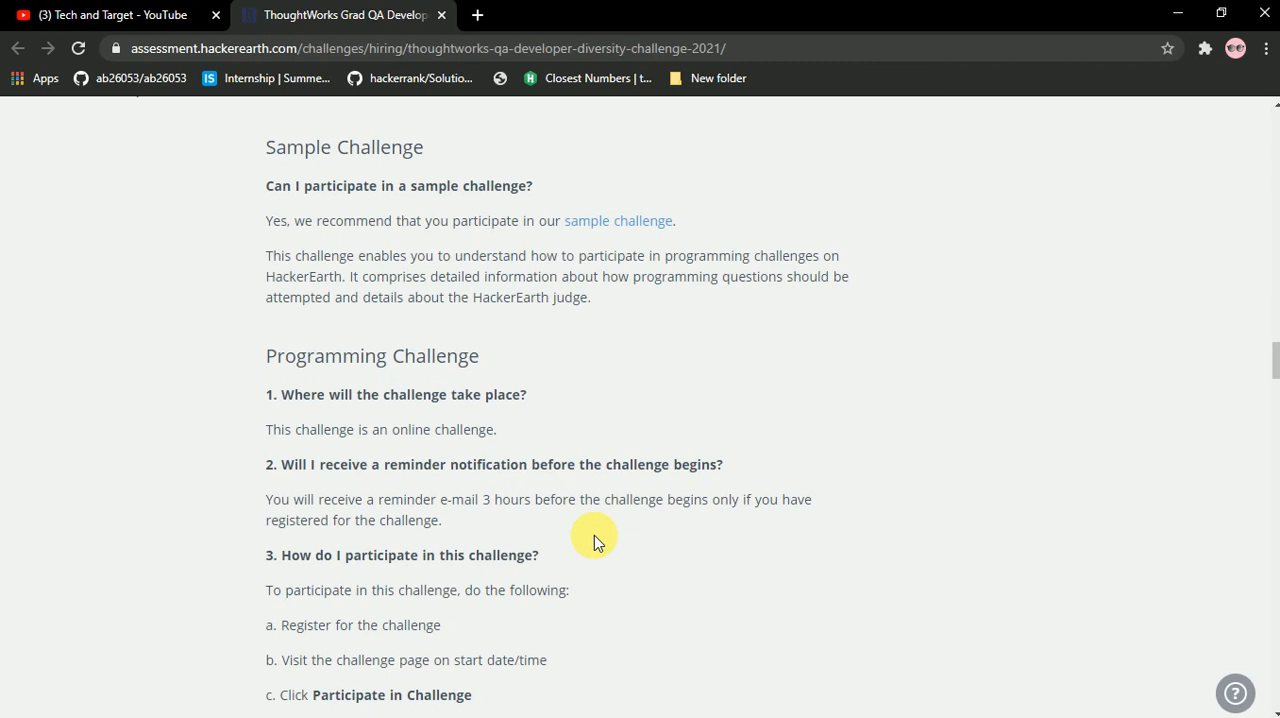
- Scroll through the FAQs and runtime error code table, then return to the challenge header
scroll(down, 3)
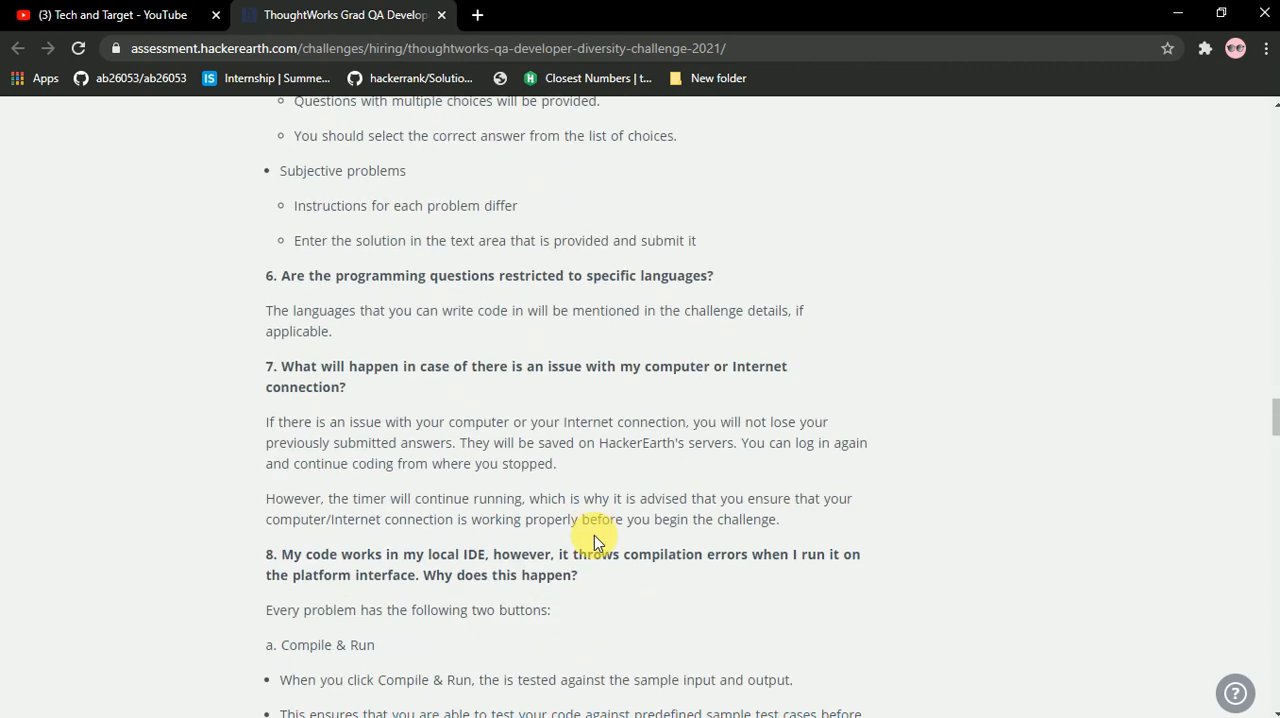
scroll(down, 3)
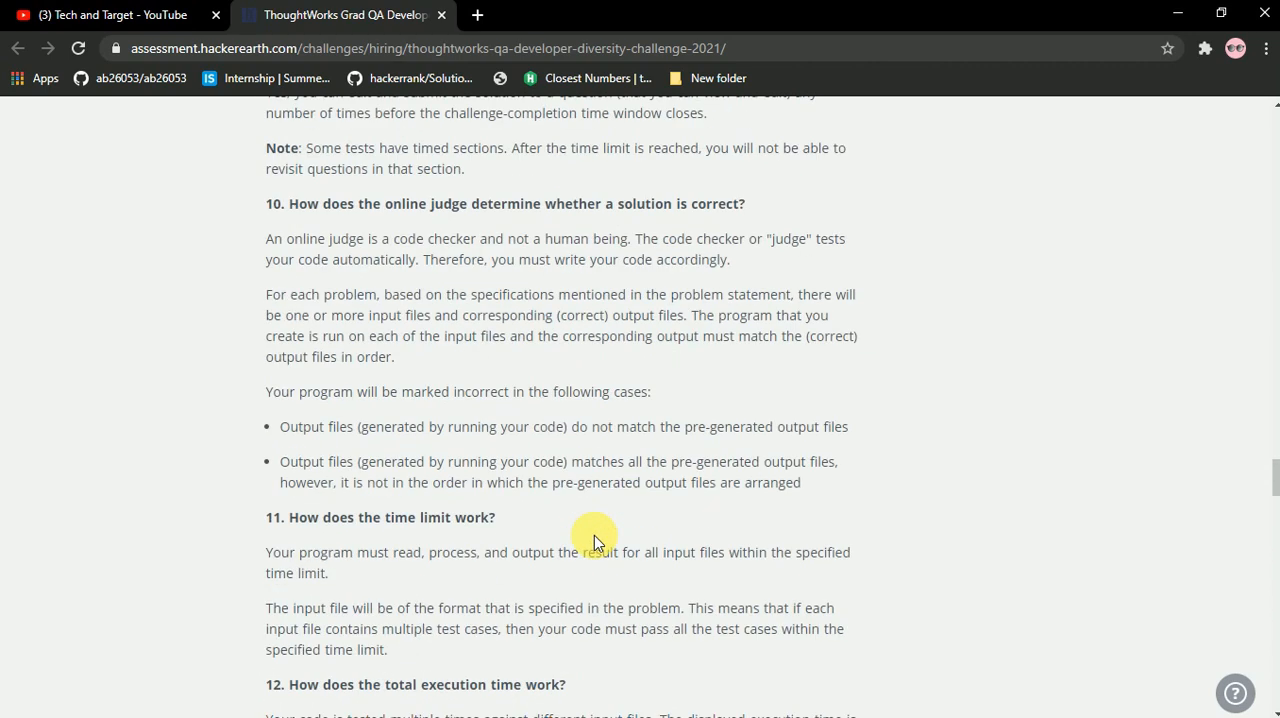
scroll(down, 3)
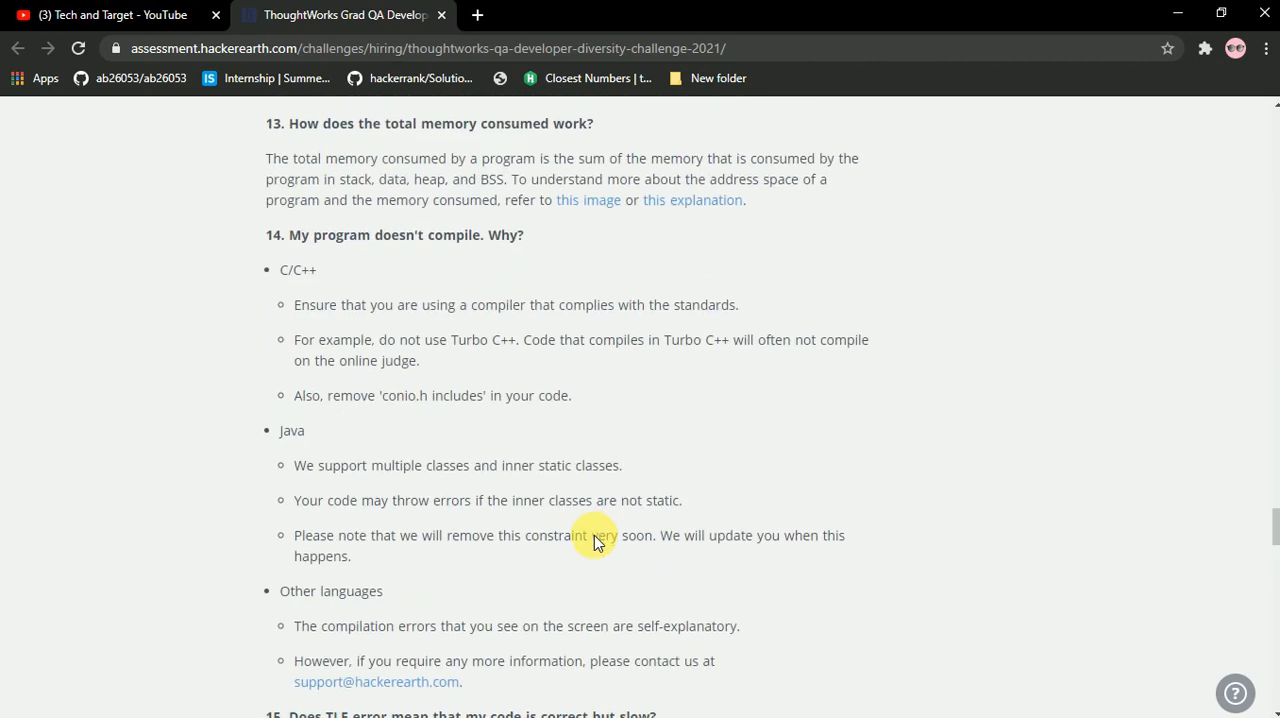
scroll(down, 3)
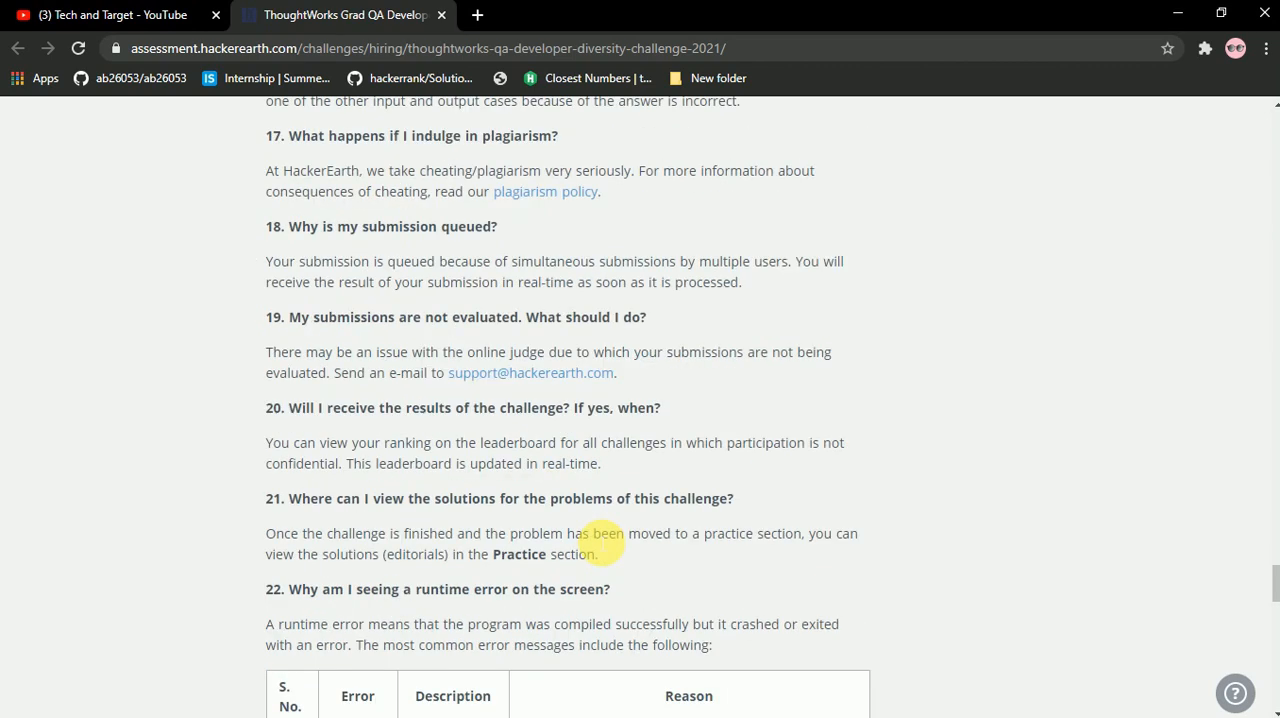
scroll(down, 3)
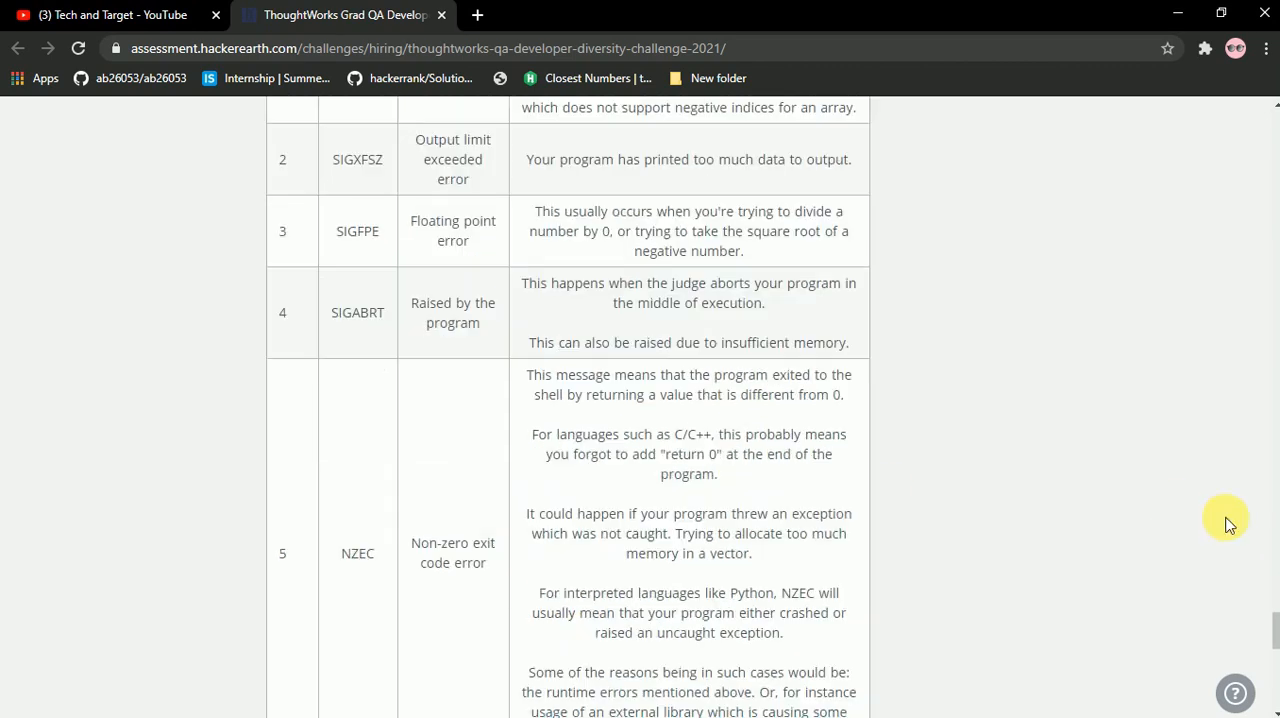
scroll(down, 3)
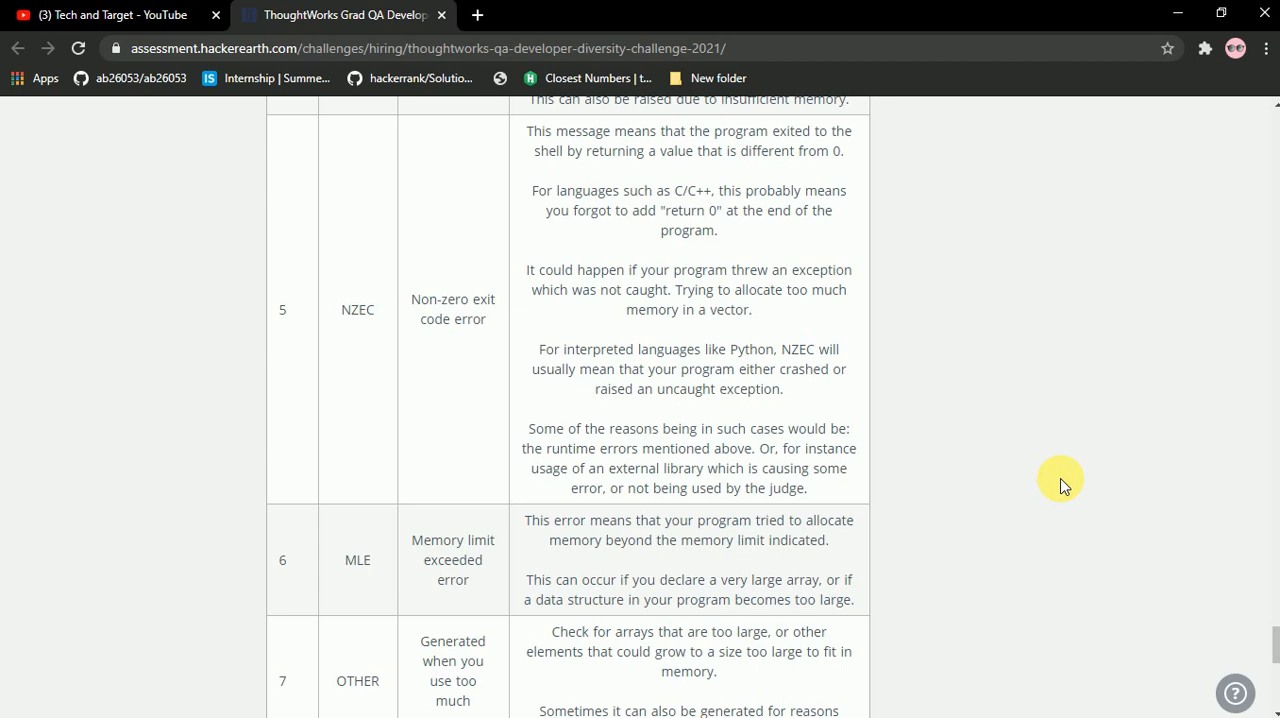
scroll(down, 3)
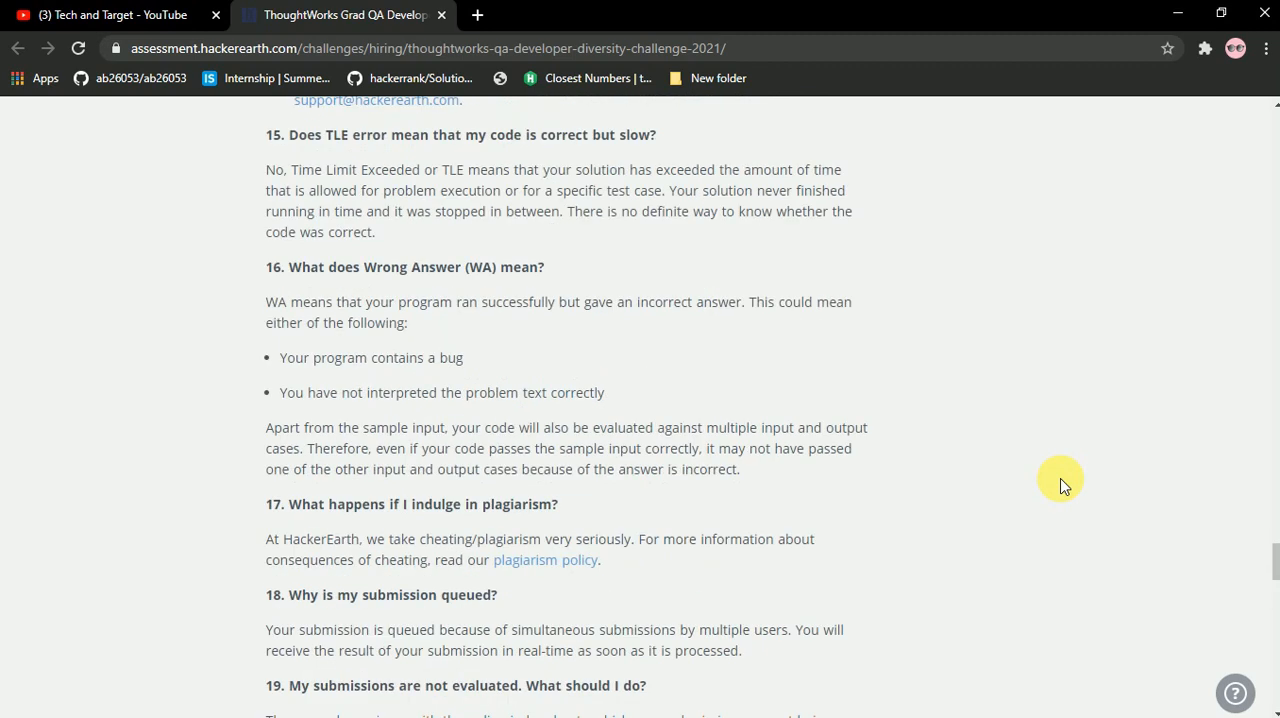
scroll(up, 3)
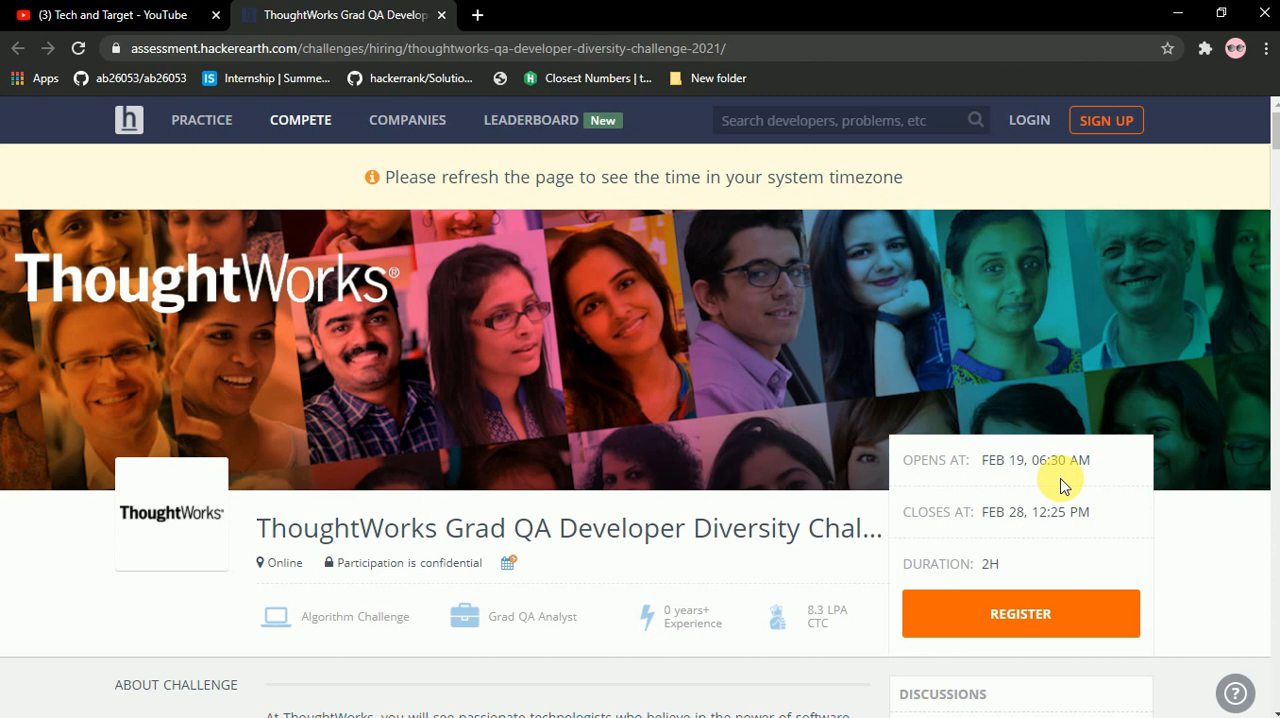
- Switch to the Tech and Target YouTube tab and show the channel's videos page
click(110, 14)
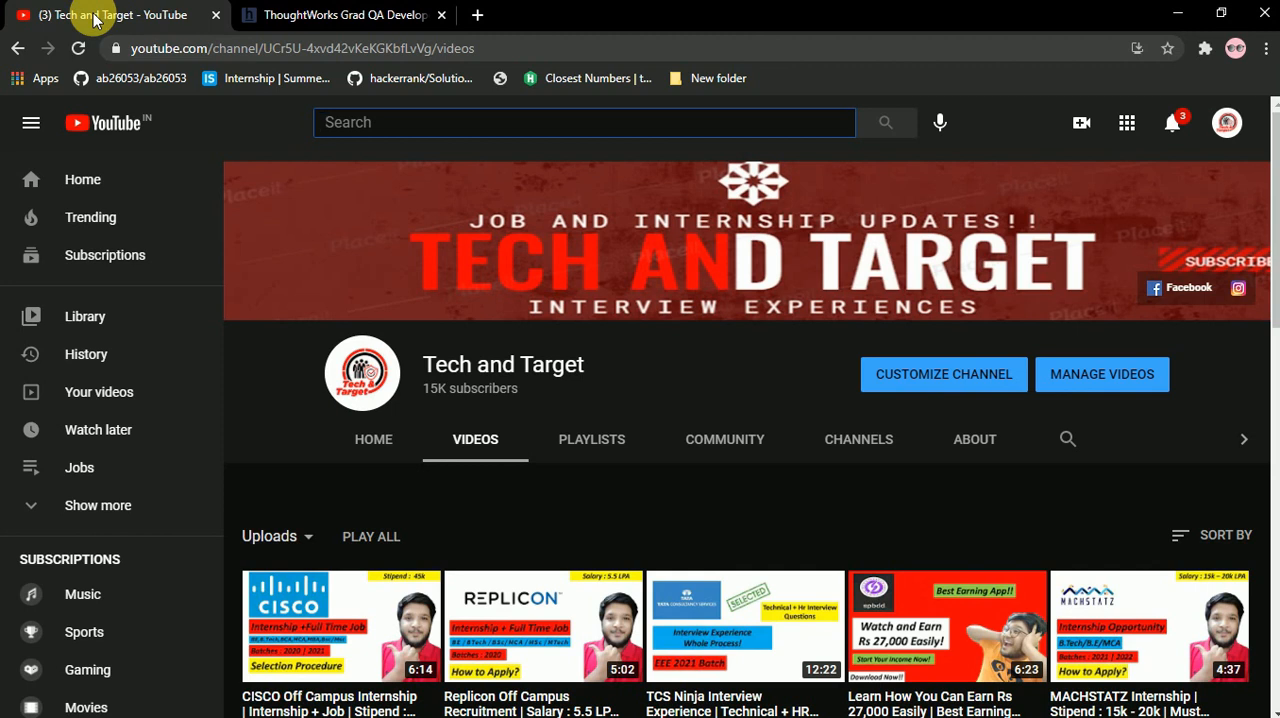
click(584, 122)
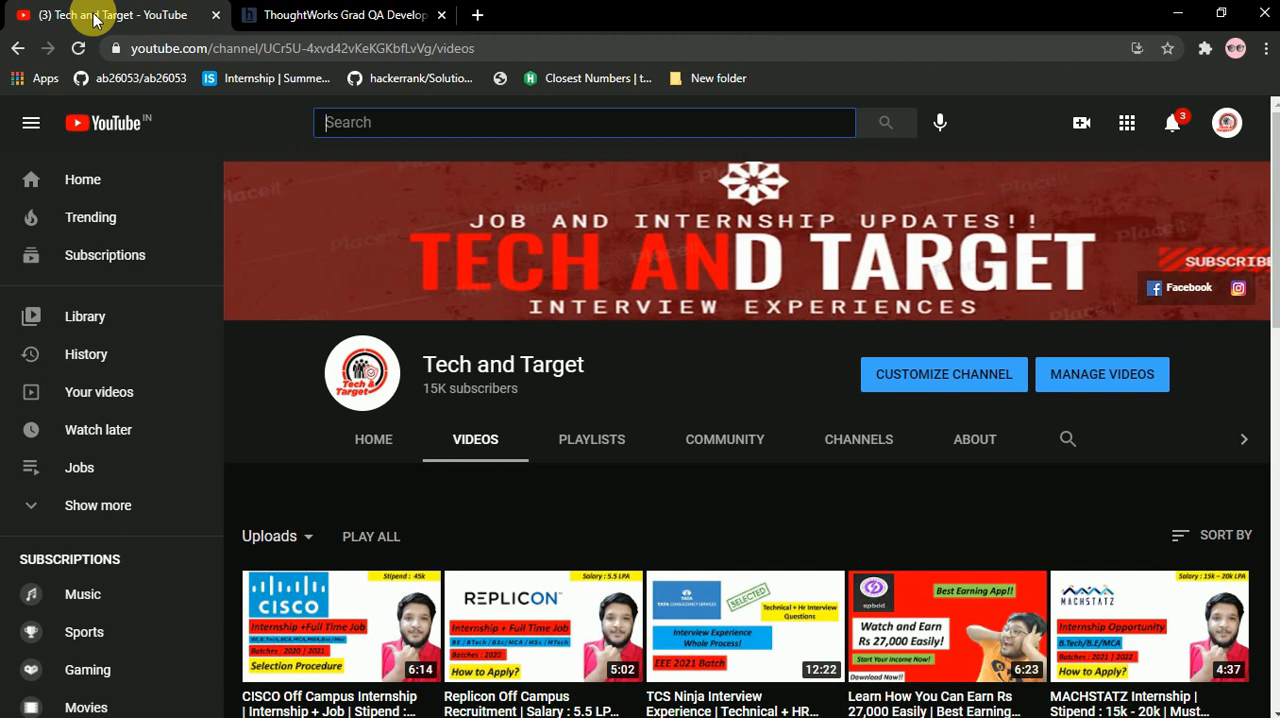